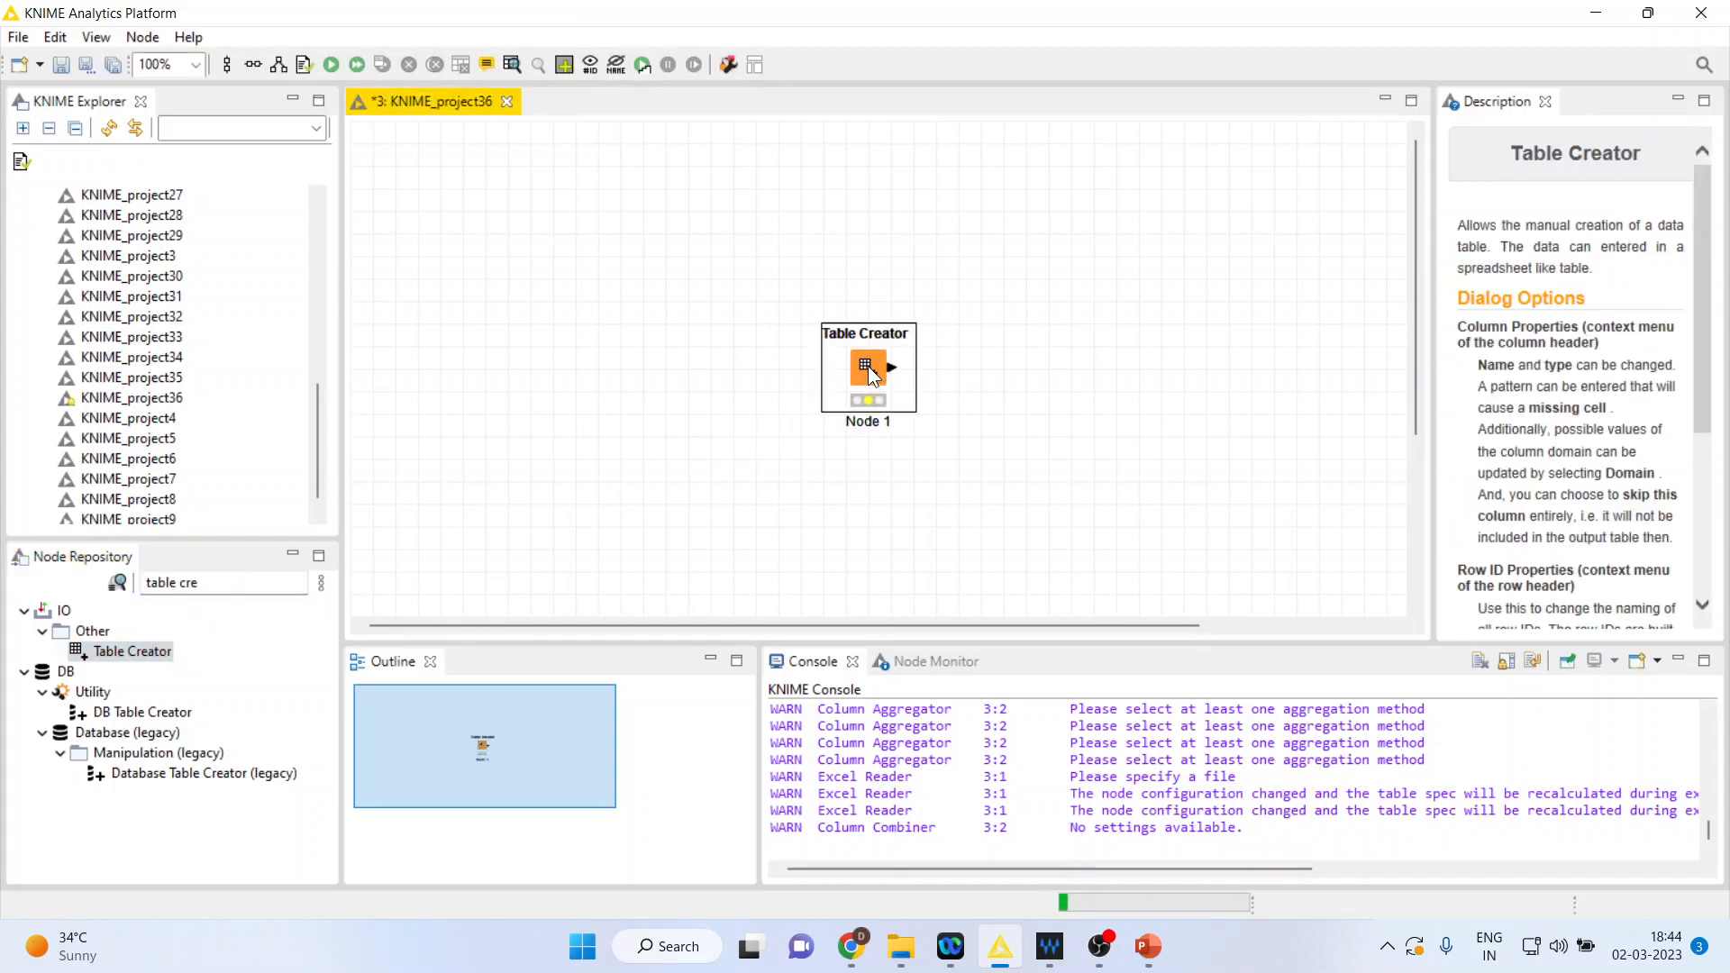
- Enter a, b, c in column1 of the Table Creator's first three rows
{"action": "double_click", "coordinate": [866, 368]}
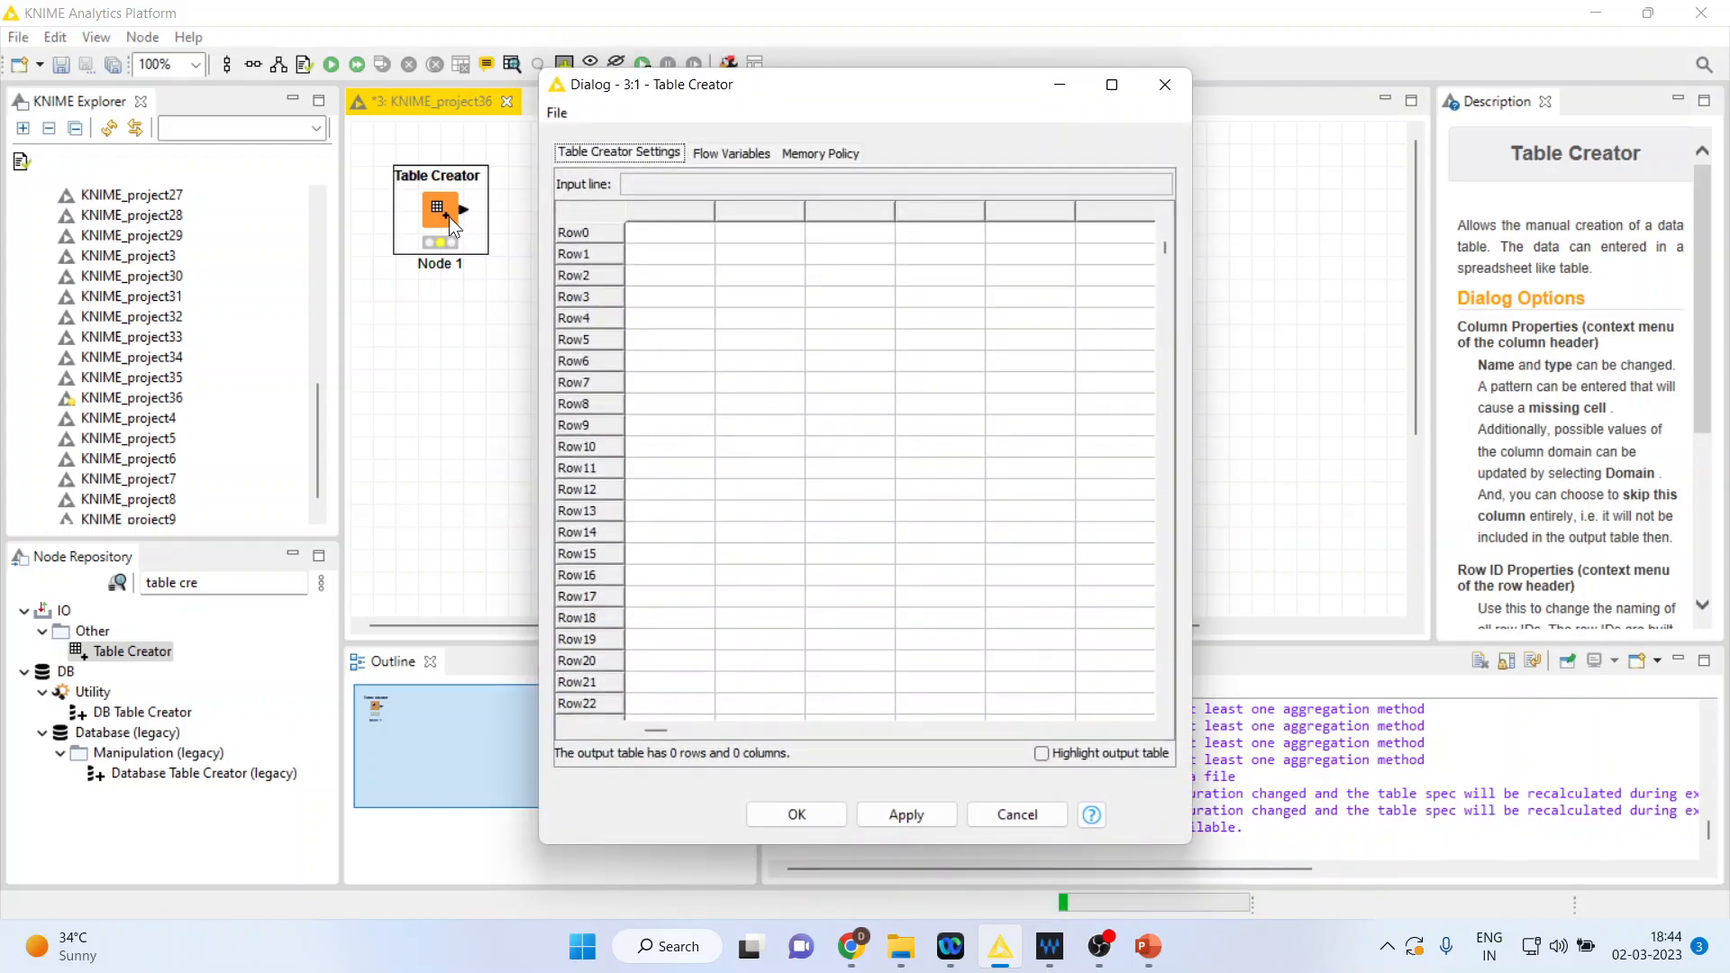
{"action": "left_click", "coordinate": [670, 233]}
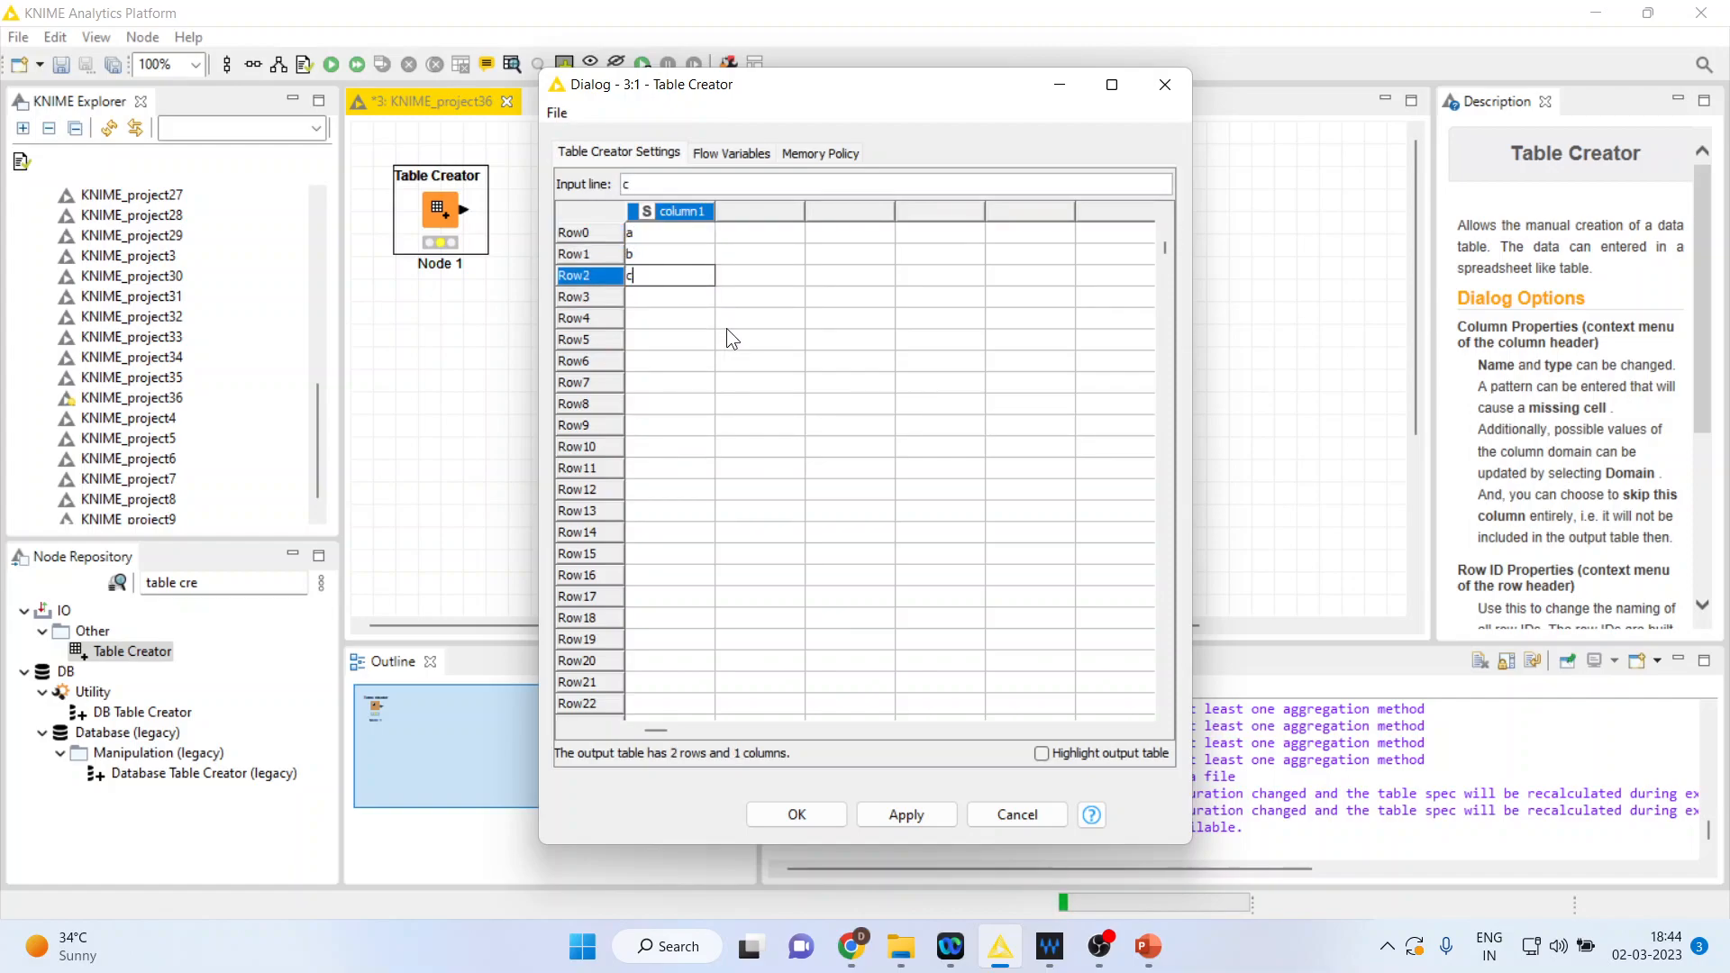
{"action": "left_click", "coordinate": [758, 295]}
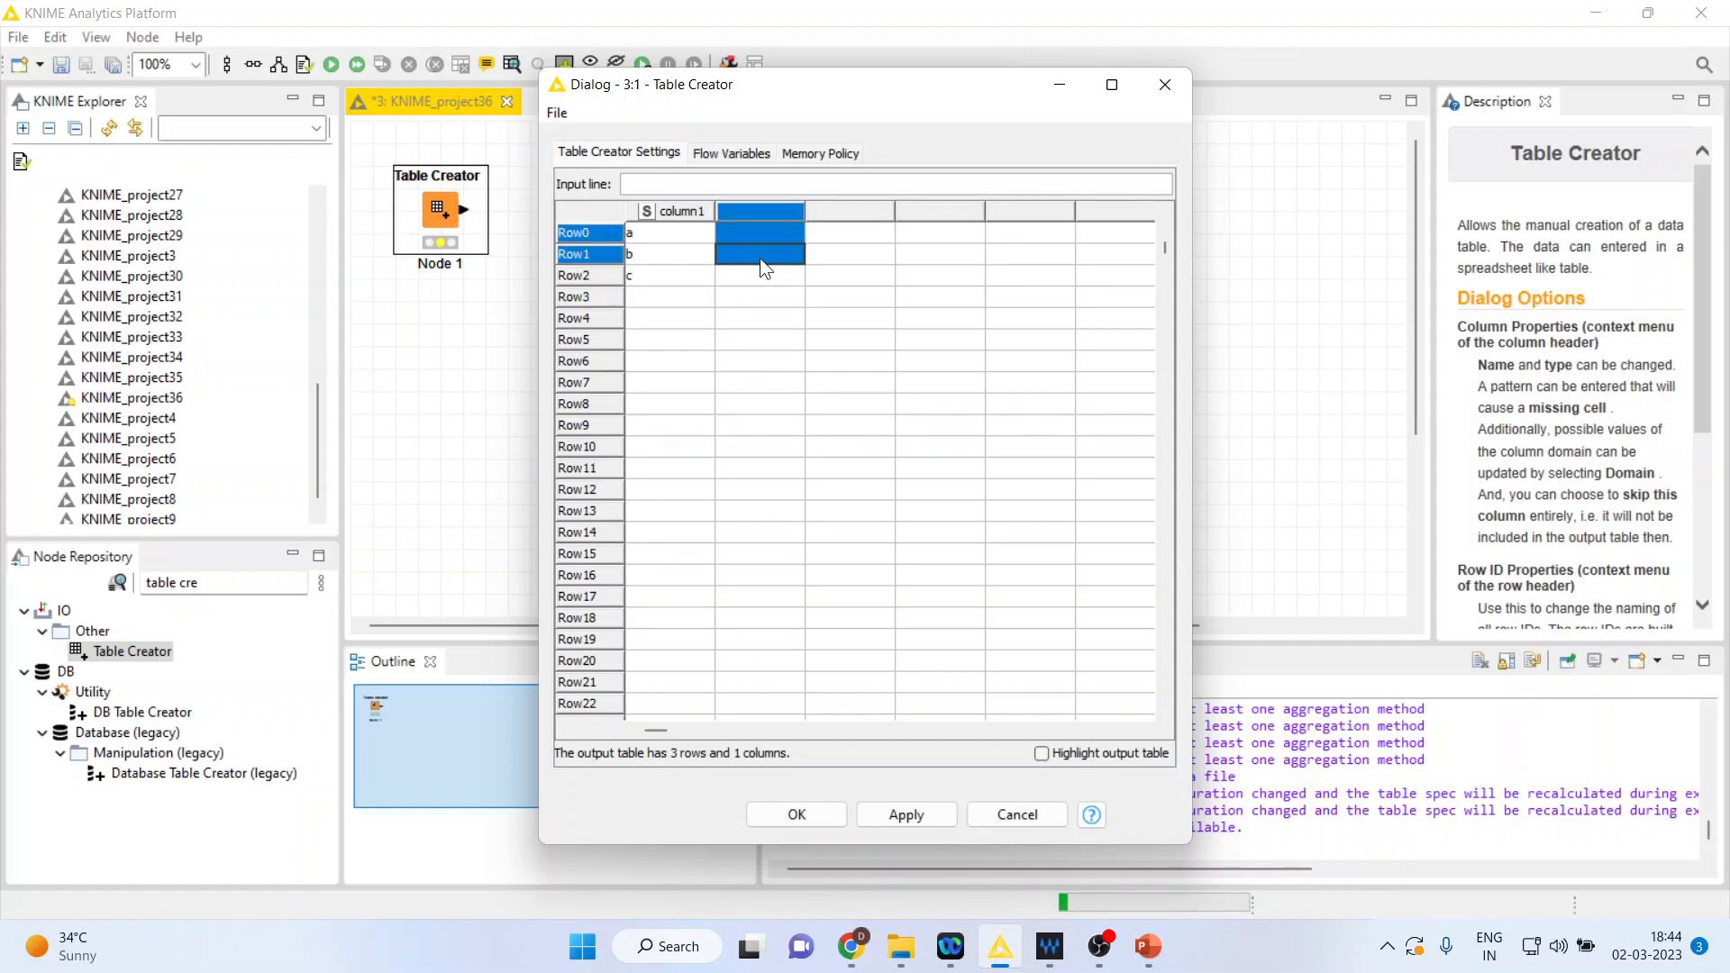
- Enter d, e, f in column2 on rows 3–5
{"action": "left_click", "coordinate": [759, 274]}
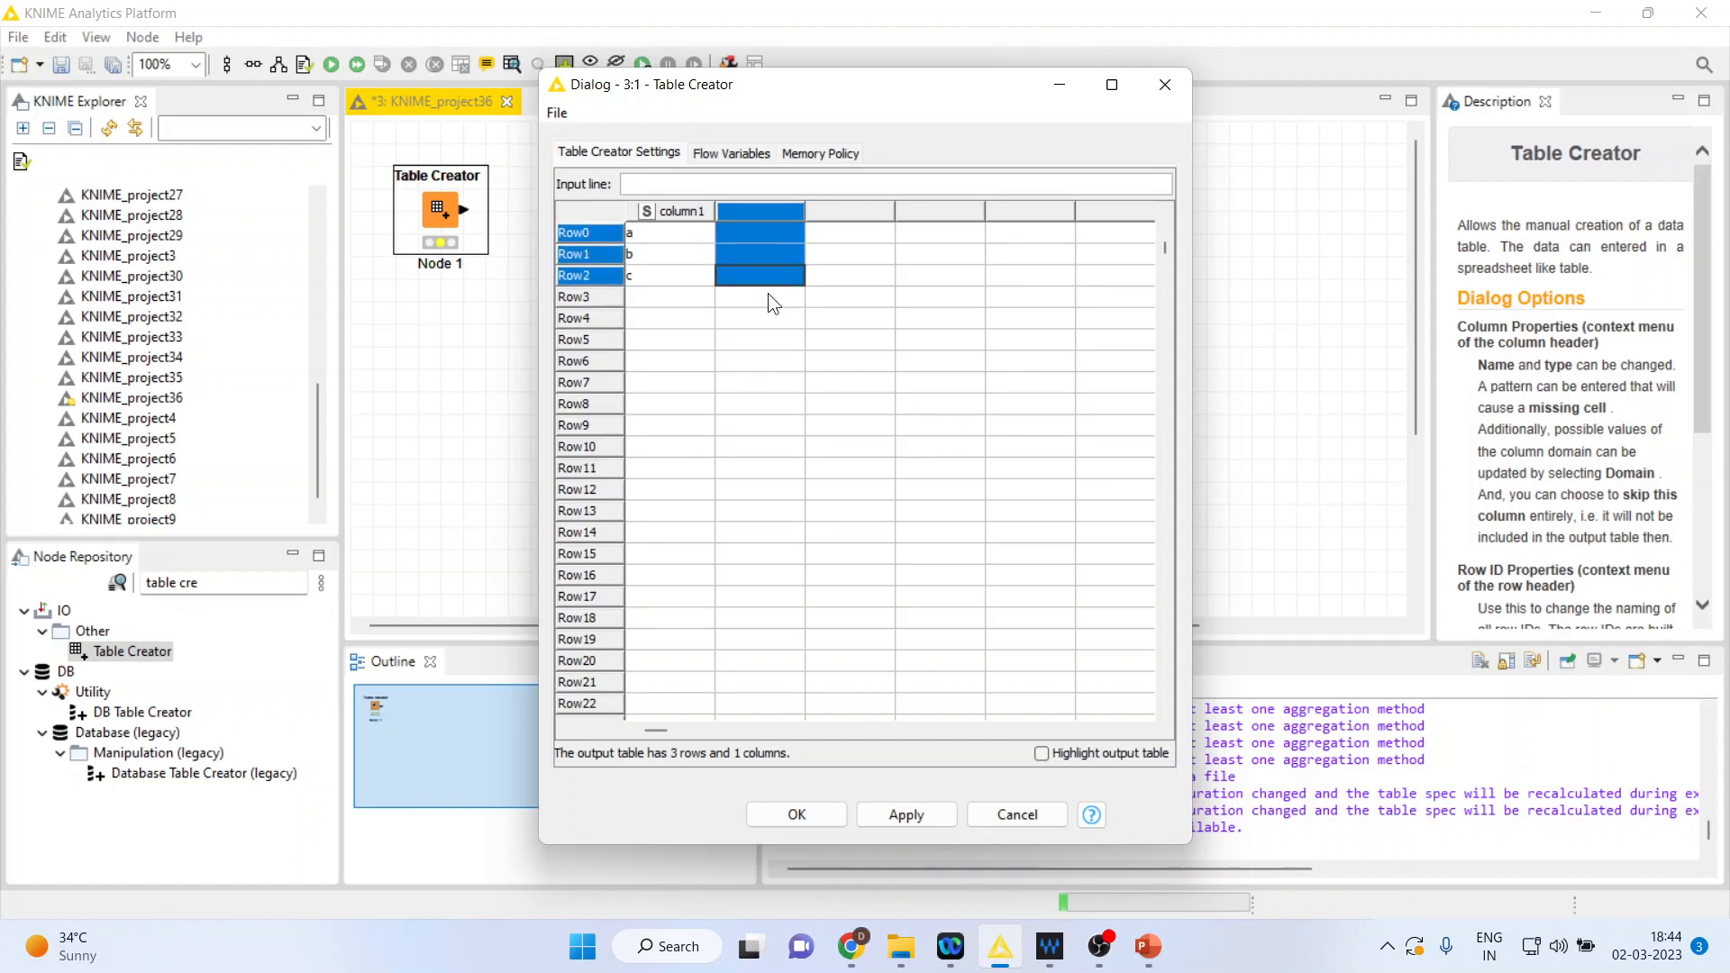
{"action": "type", "text": "d"}
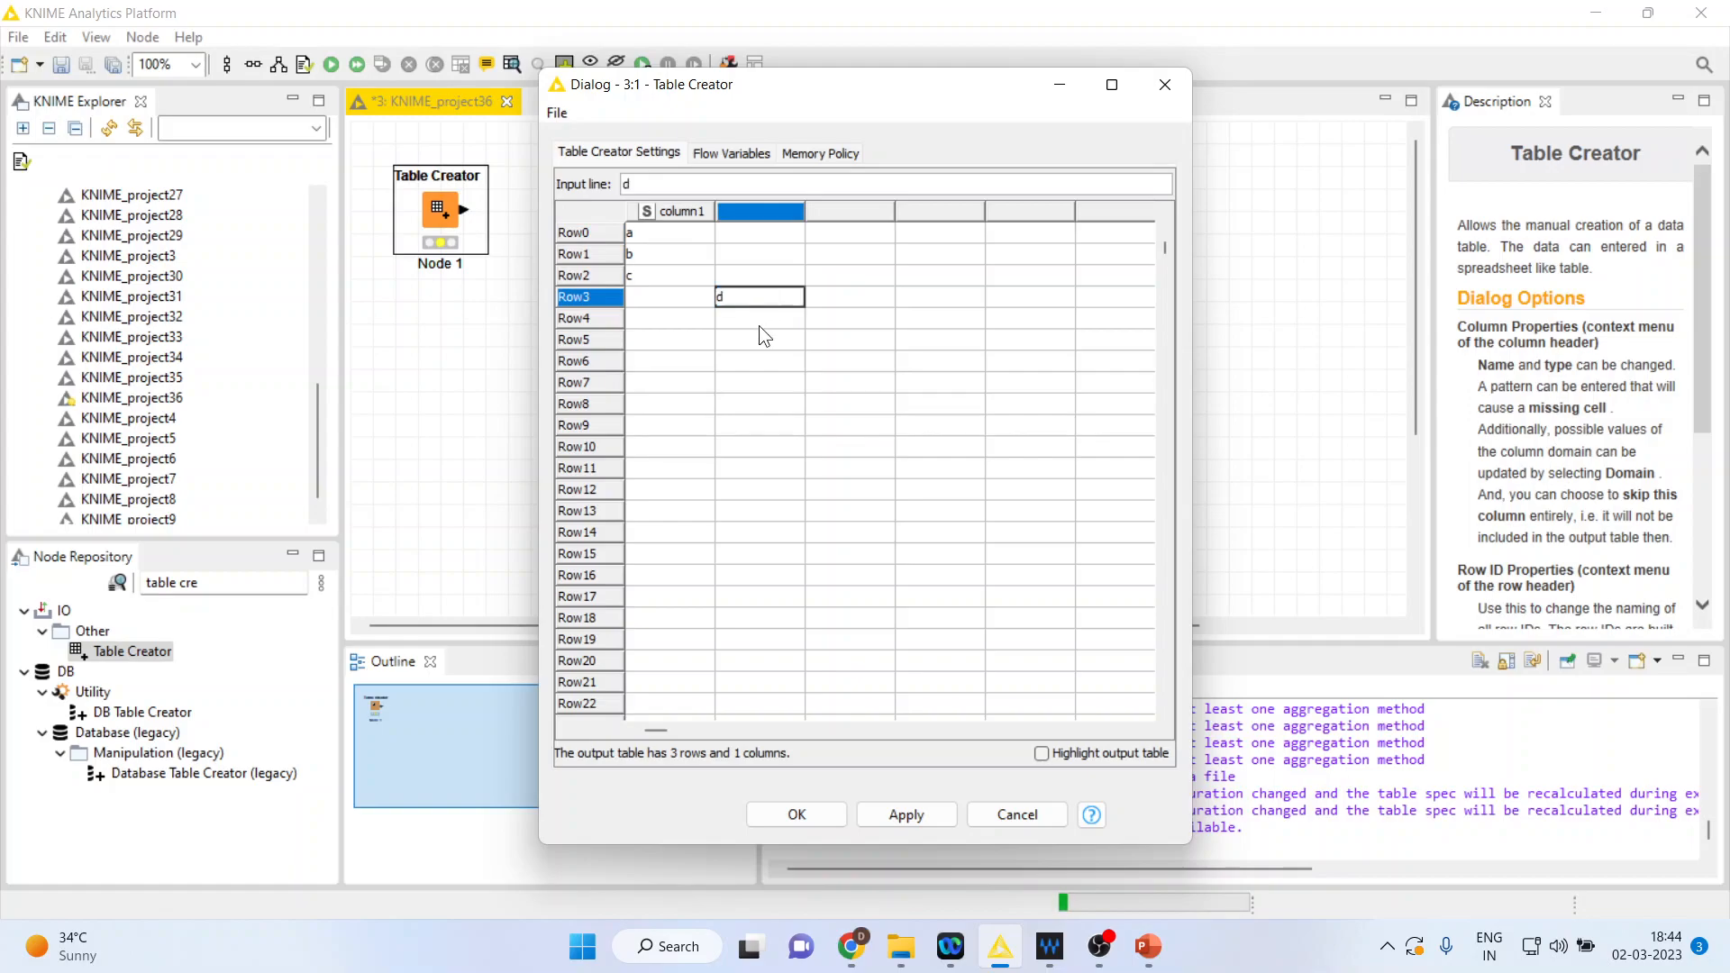
{"action": "type", "text": "e"}
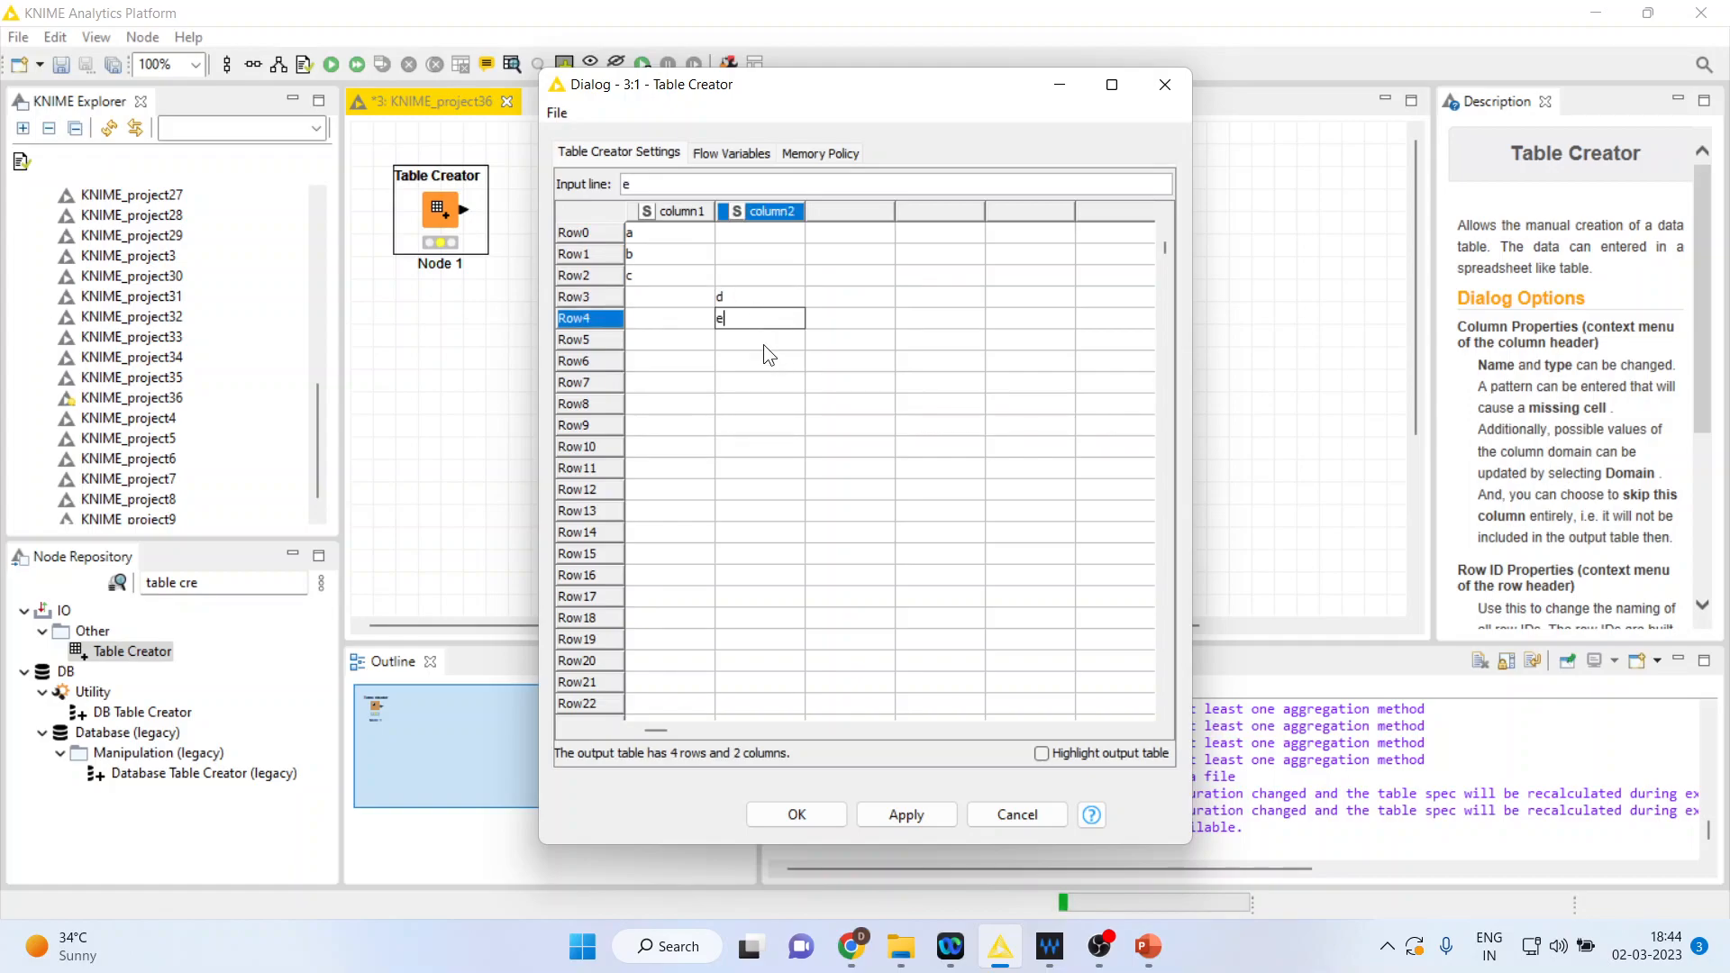
{"action": "key", "text": "enter"}
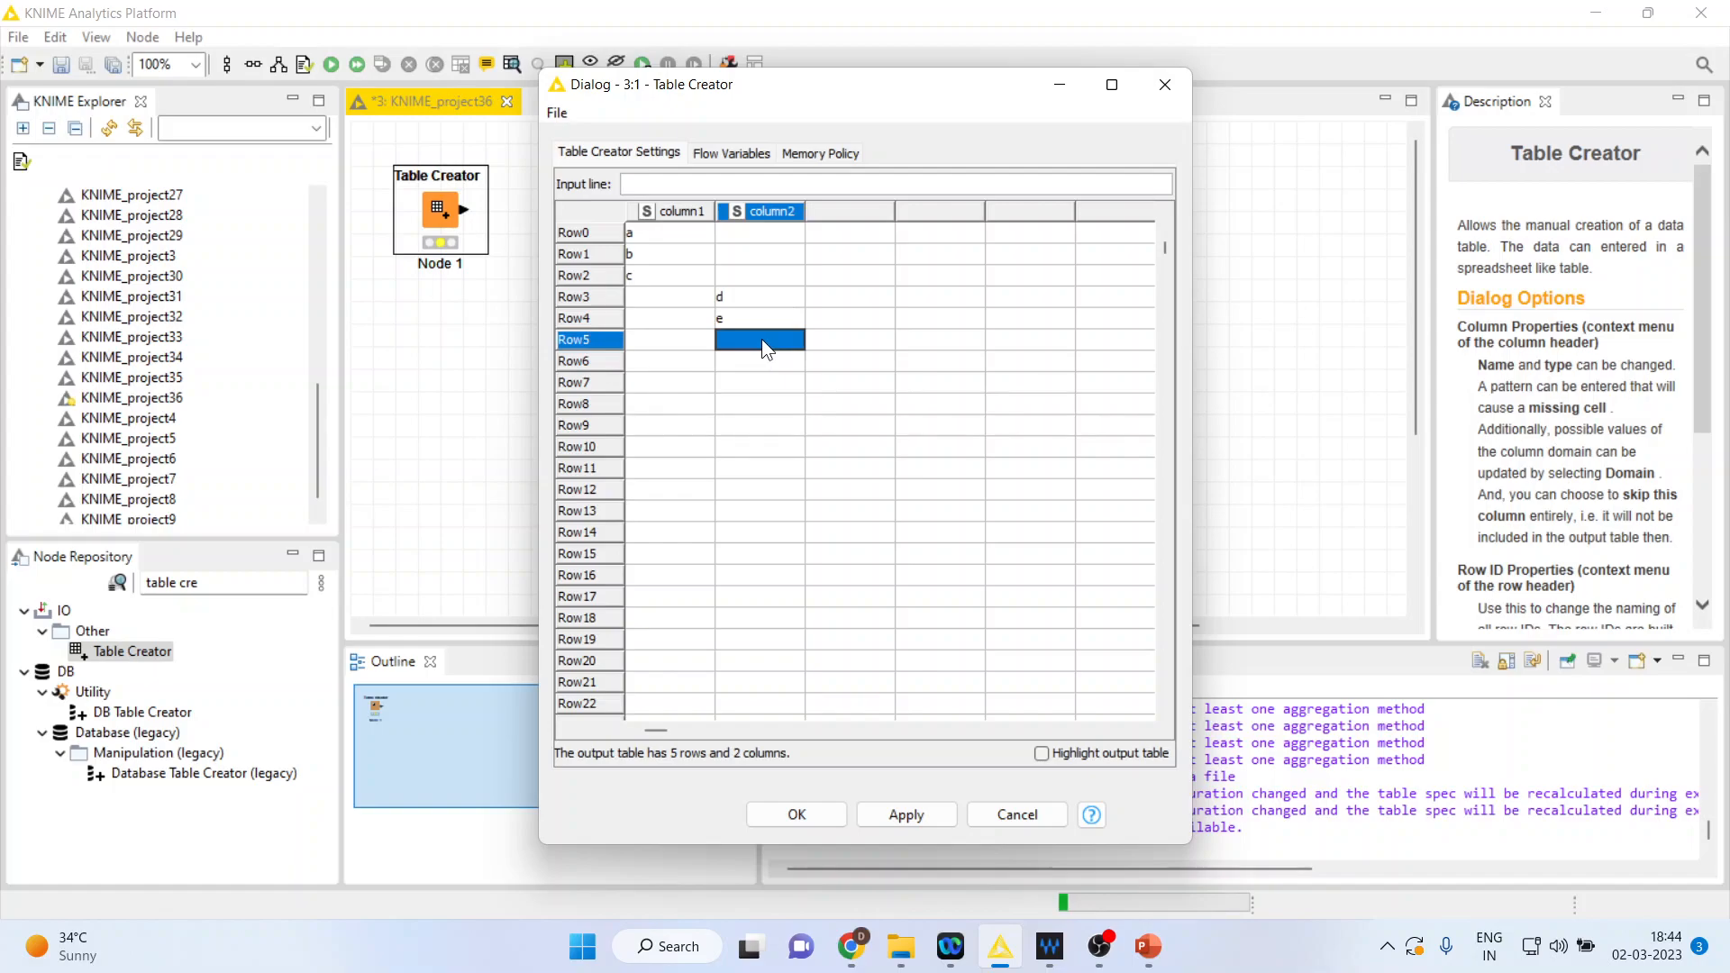
{"action": "type", "text": "f"}
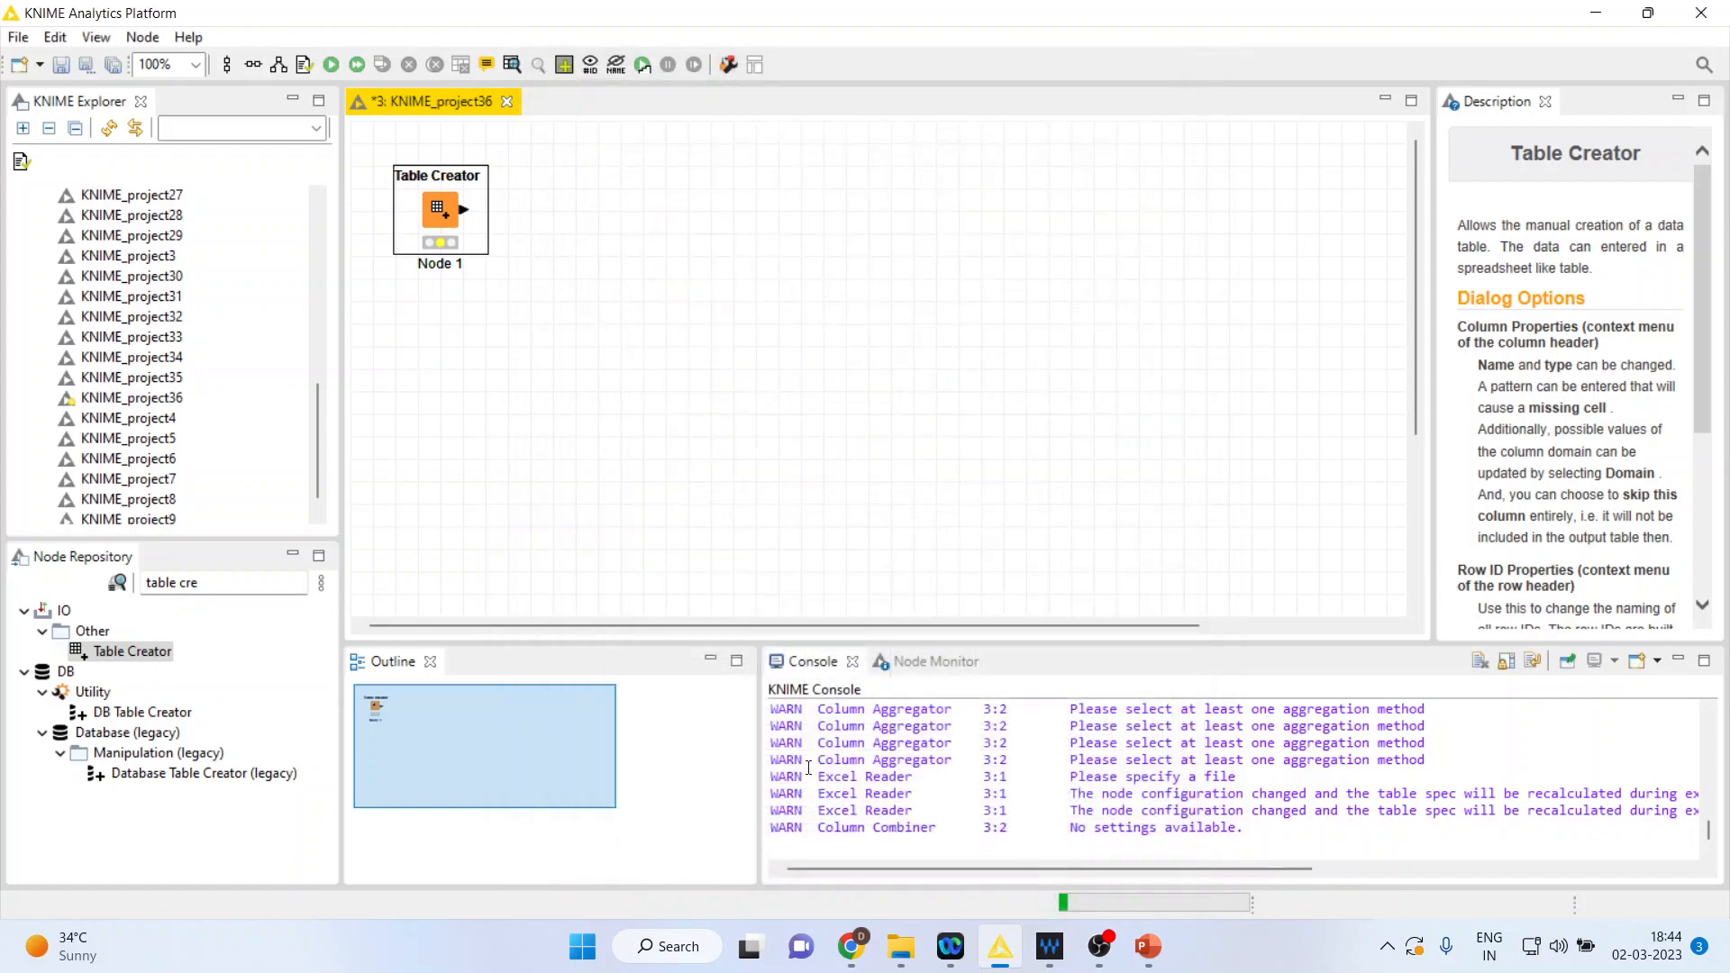
{"action": "right_click", "coordinate": [440, 209]}
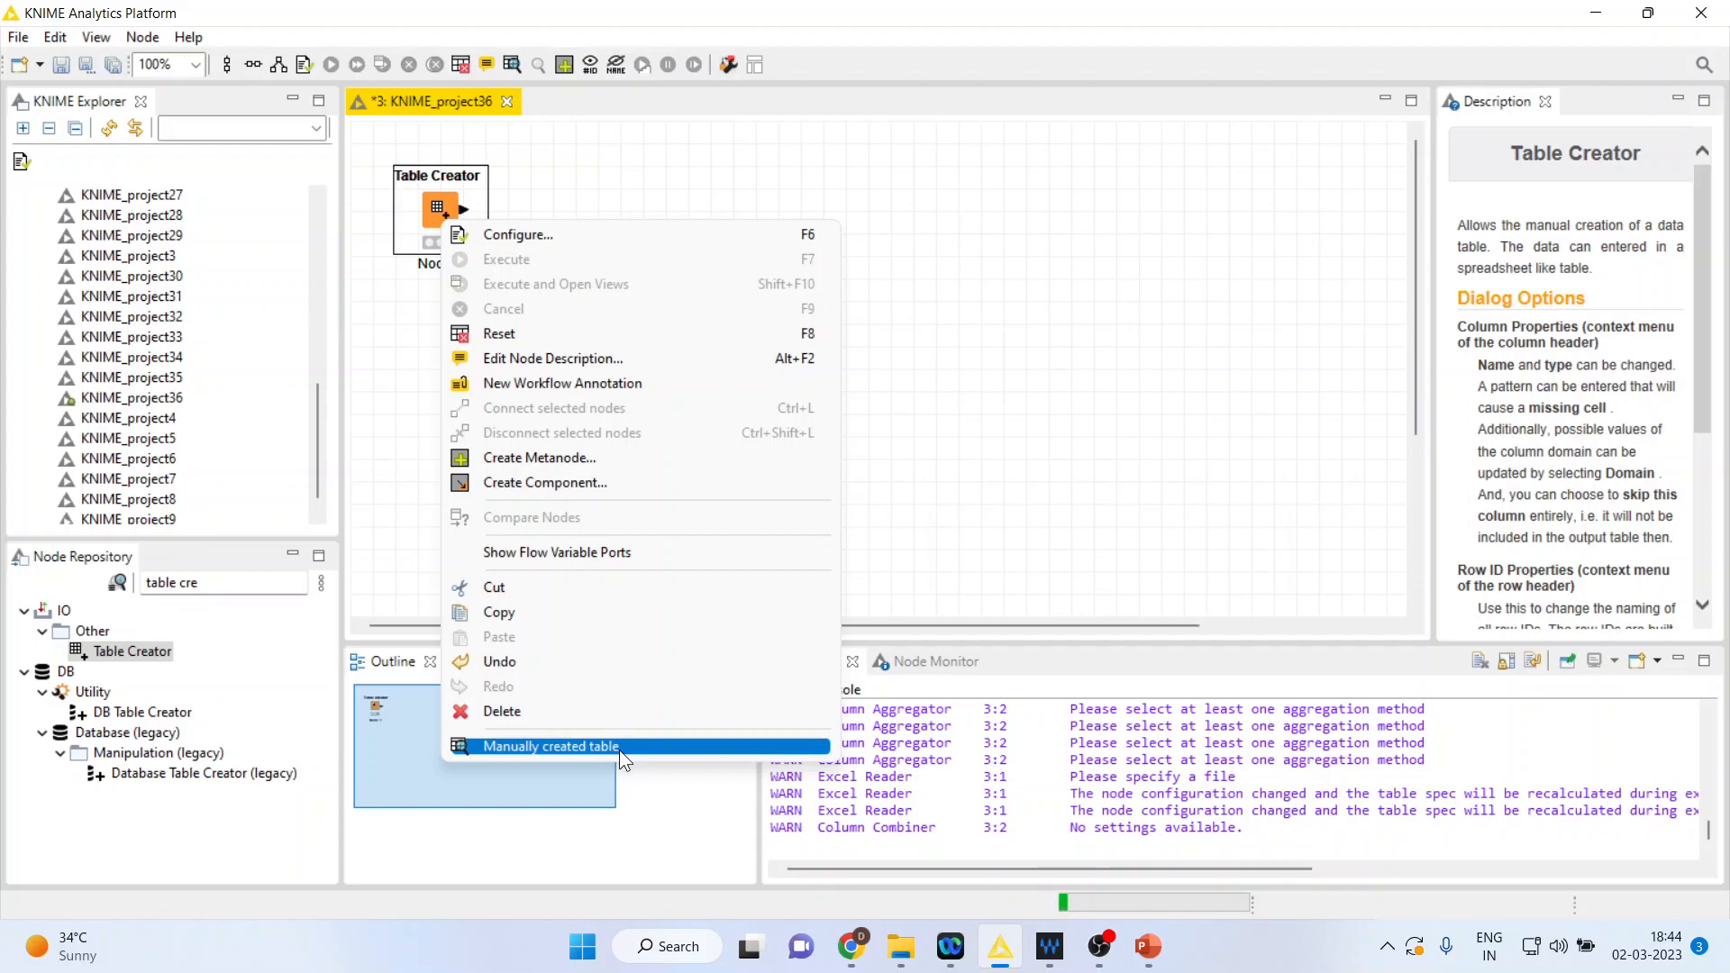
{"action": "left_click", "coordinate": [552, 746]}
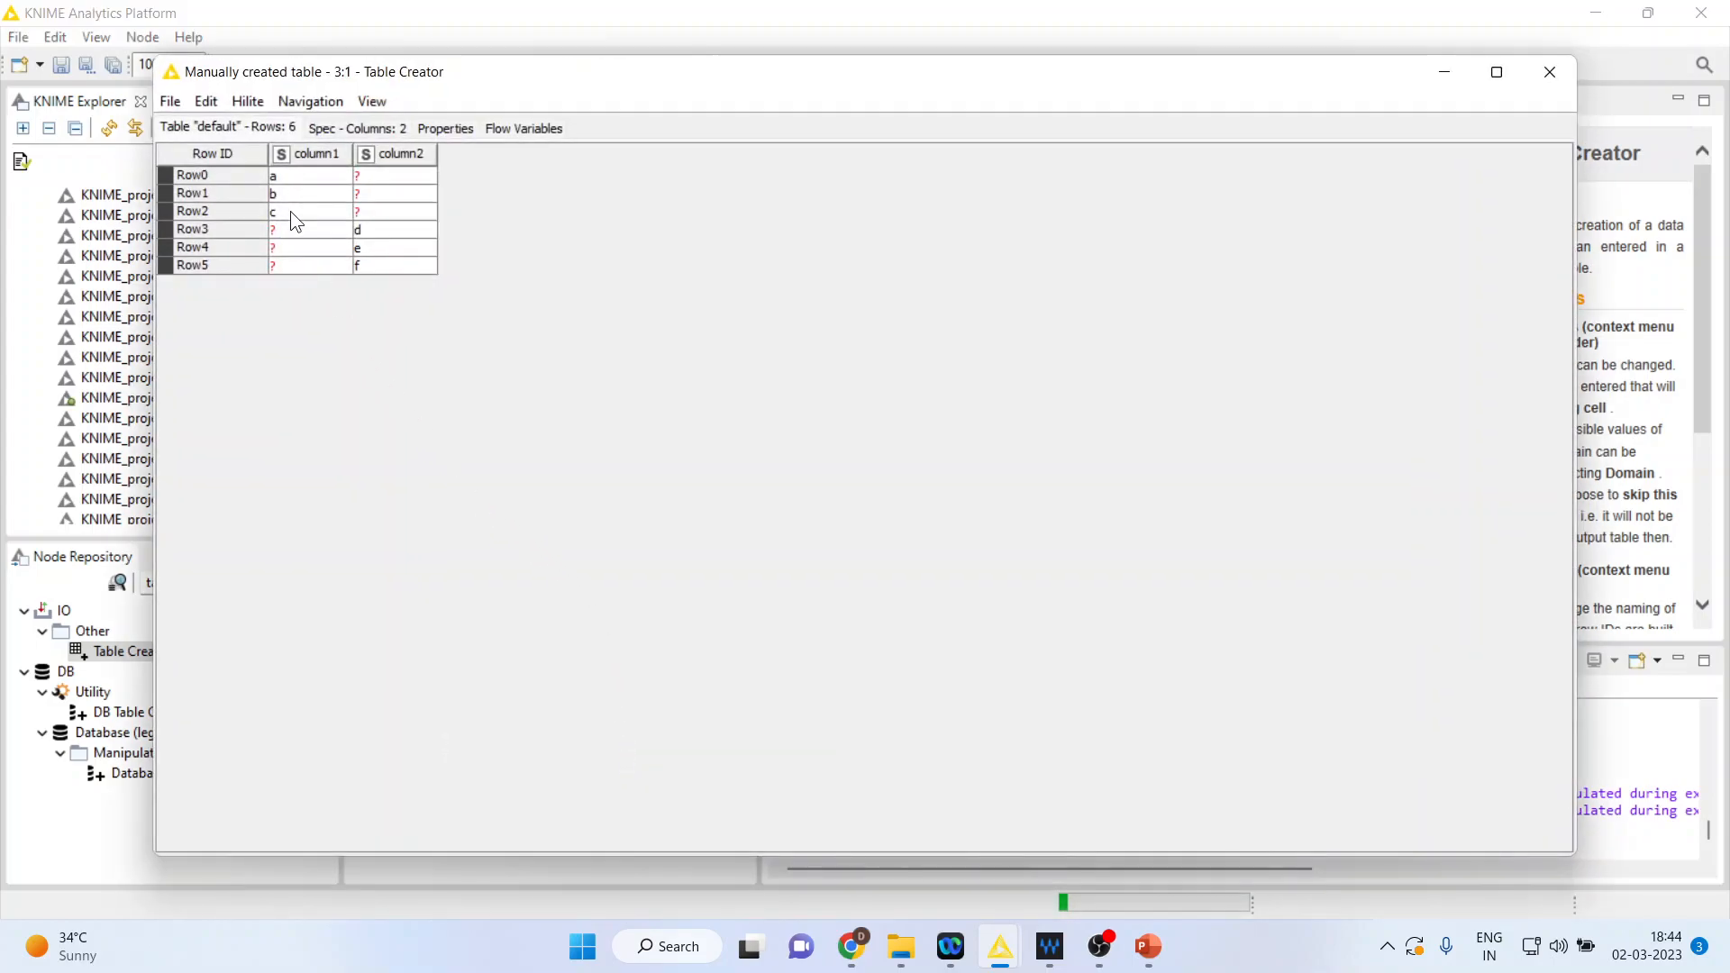
{"action": "mouse_move", "coordinate": [292, 247]}
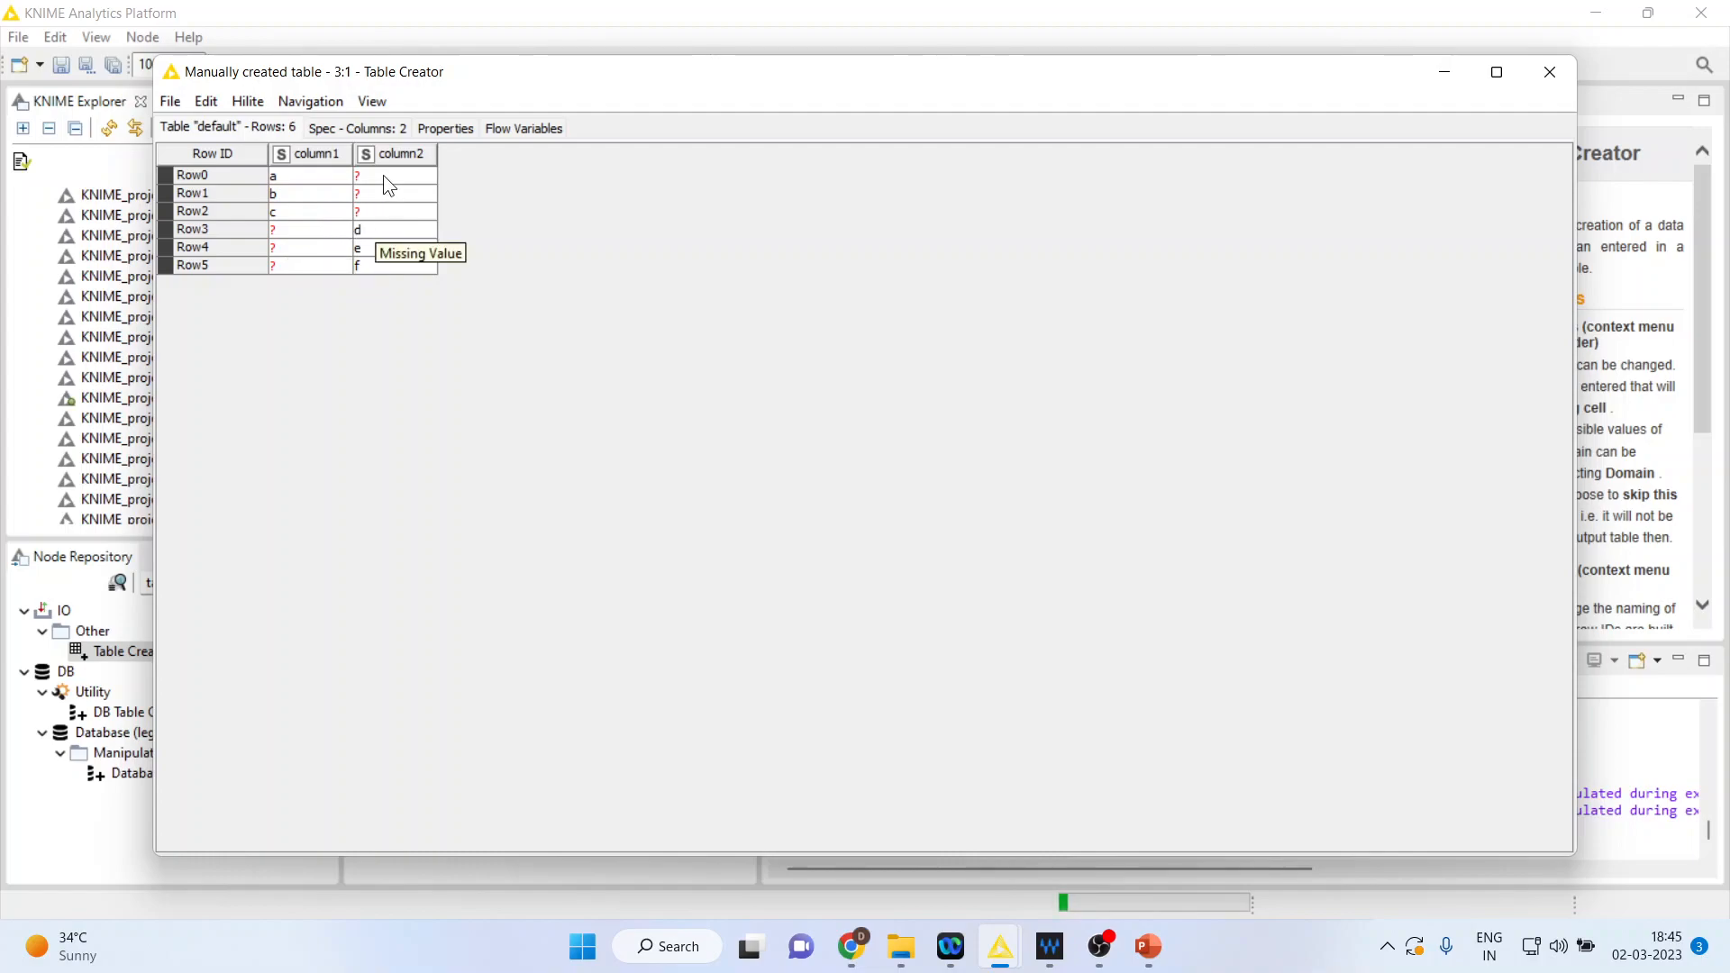
{"action": "mouse_move", "coordinate": [1497, 72]}
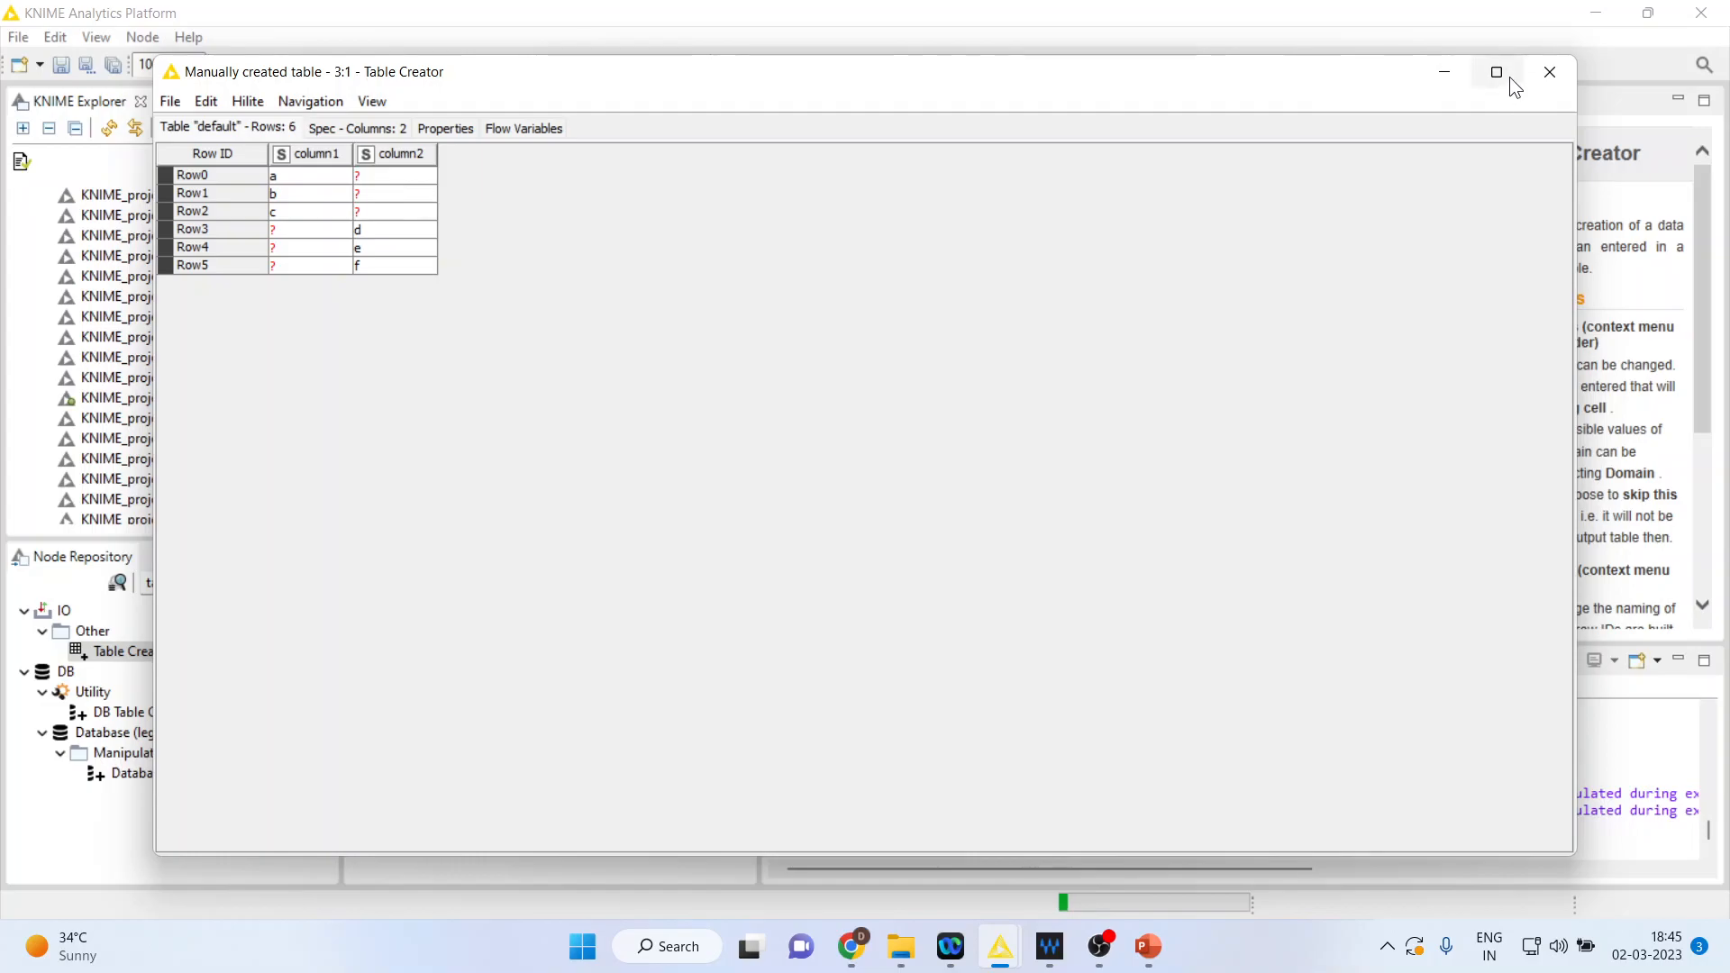
{"action": "left_click", "coordinate": [1549, 72]}
{"action": "type", "text": "c"}
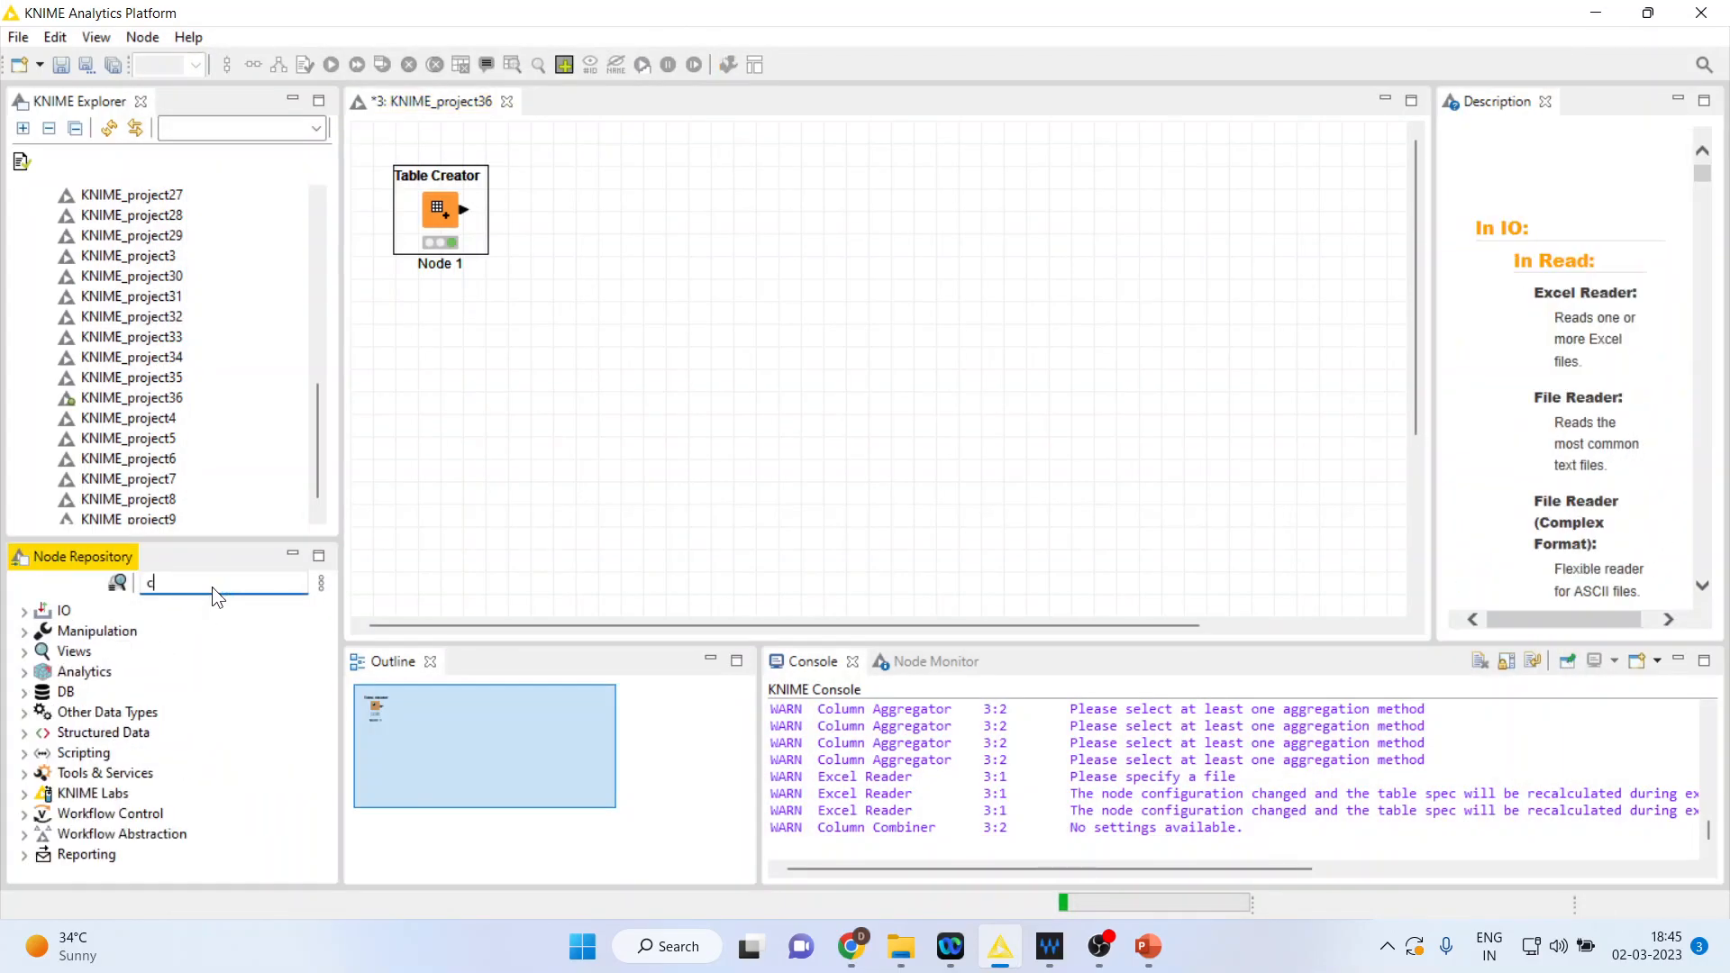
- Find Column Merger in the Node Repository and add it after the Table Creator
{"action": "type", "text": "olumn me"}
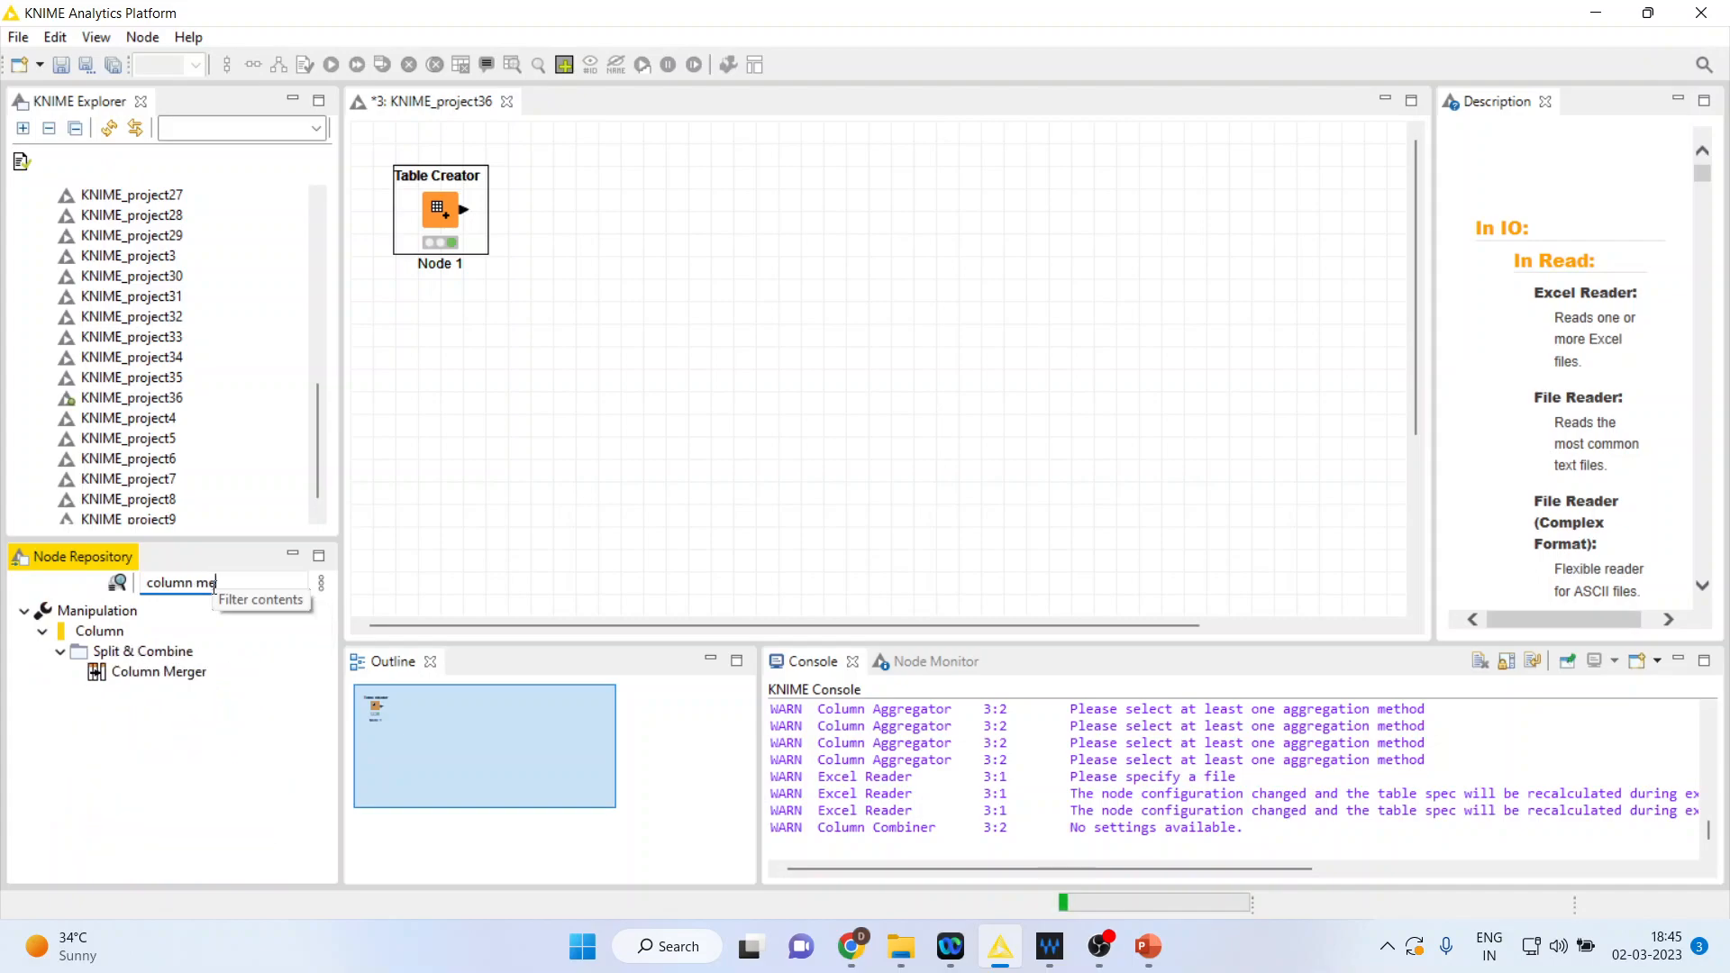
{"action": "double_click", "coordinate": [159, 672]}
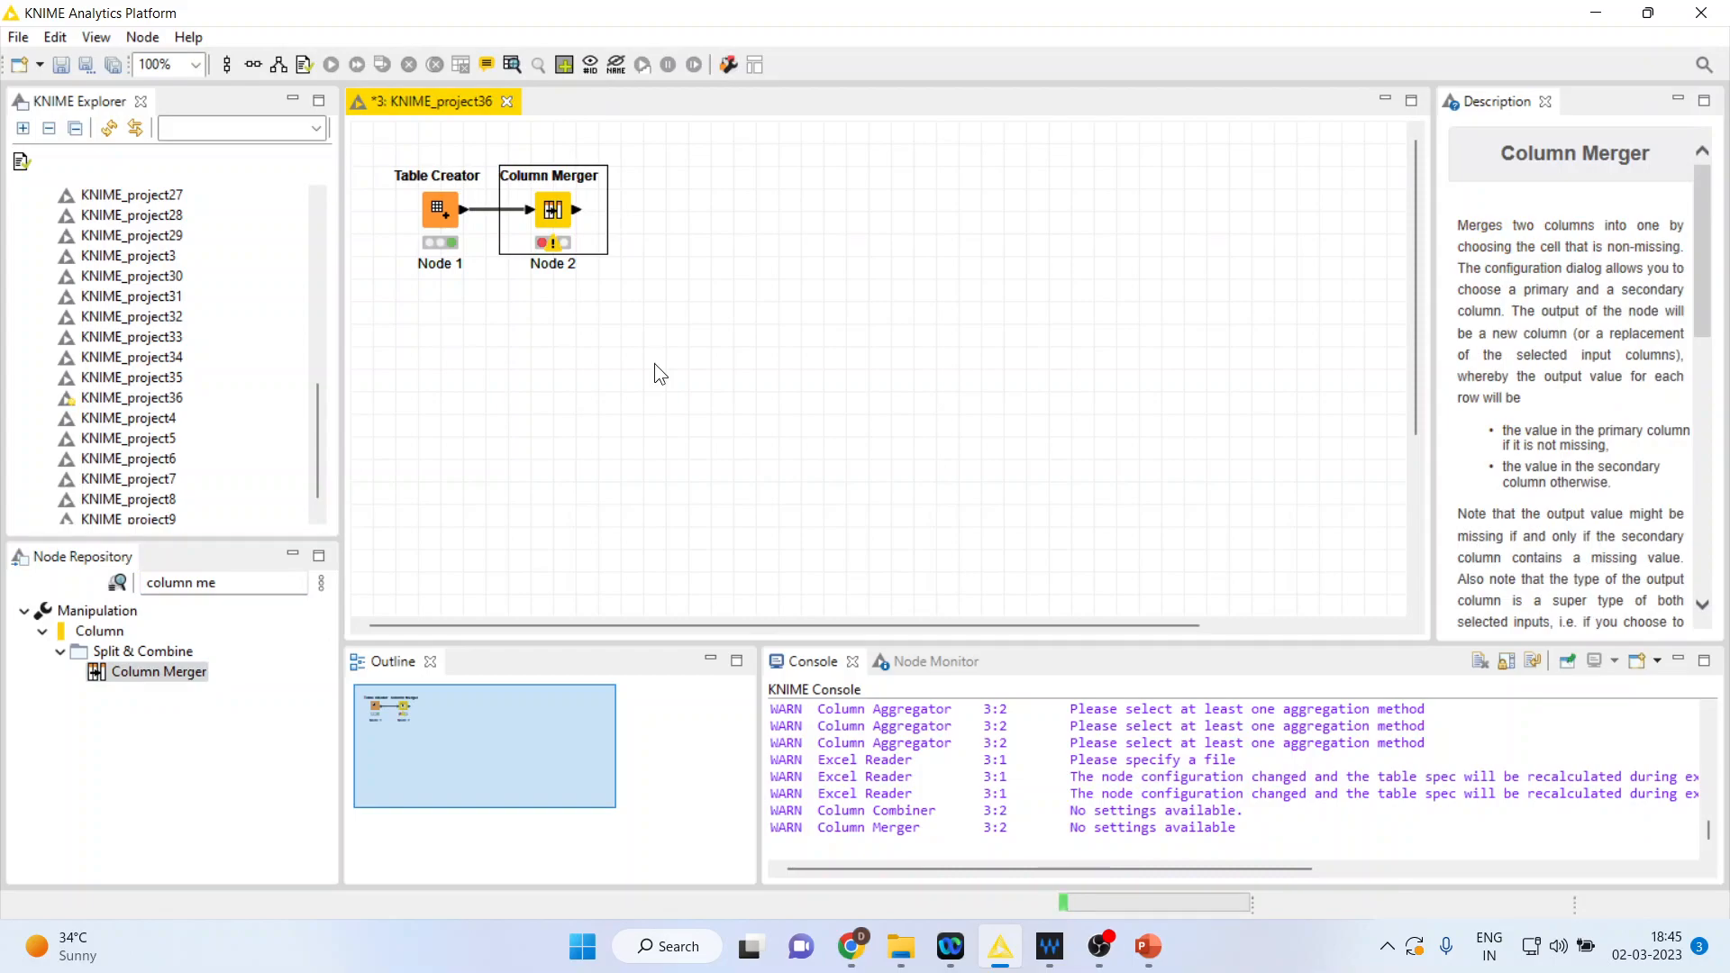
{"action": "right_click", "coordinate": [551, 209]}
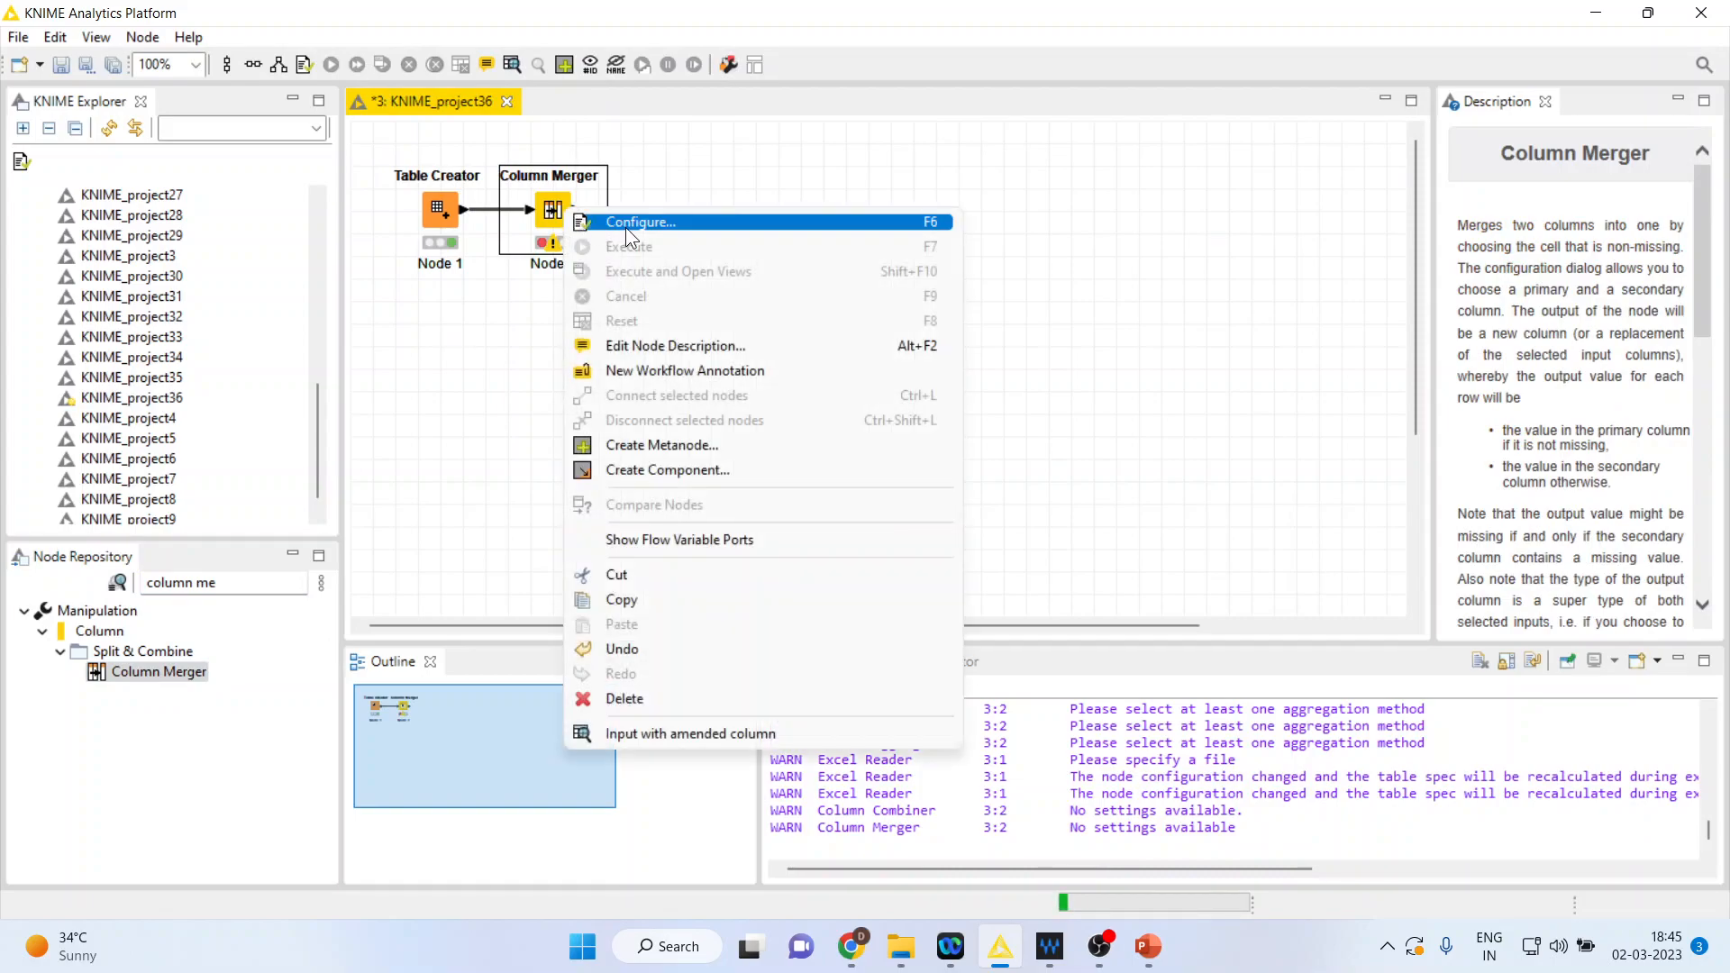
- Configure the Column Merger to append merged column1/column2 as new column3
{"action": "left_click", "coordinate": [640, 222]}
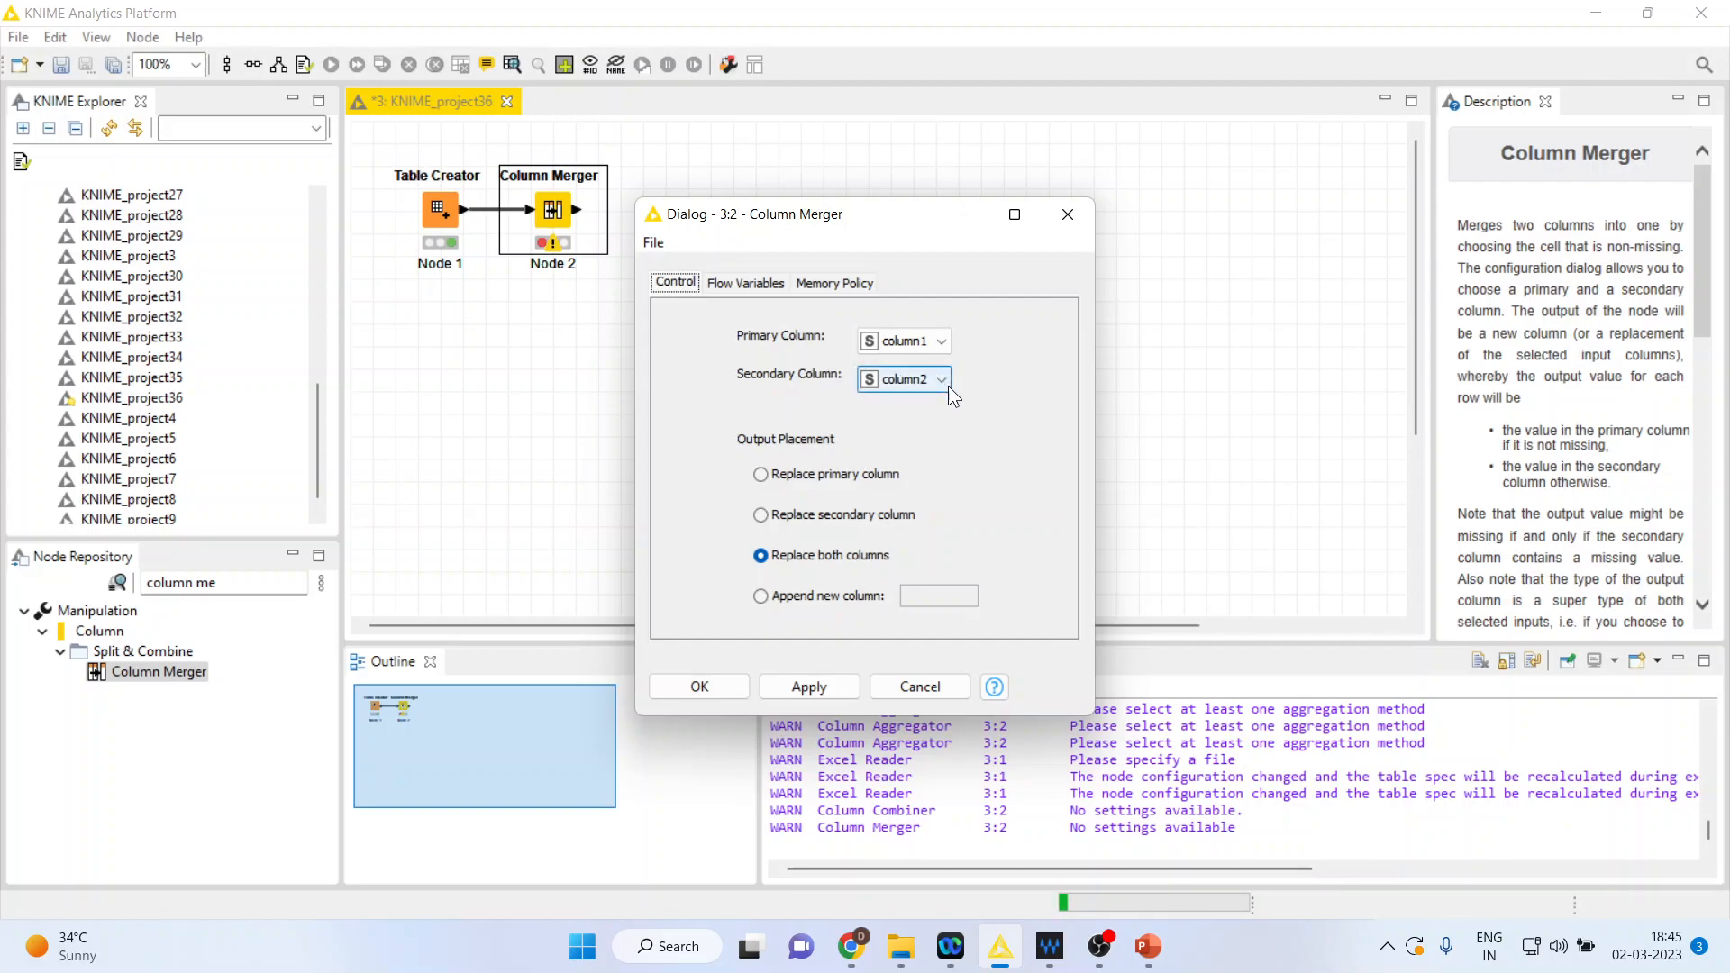
{"action": "mouse_move", "coordinate": [1252, 519]}
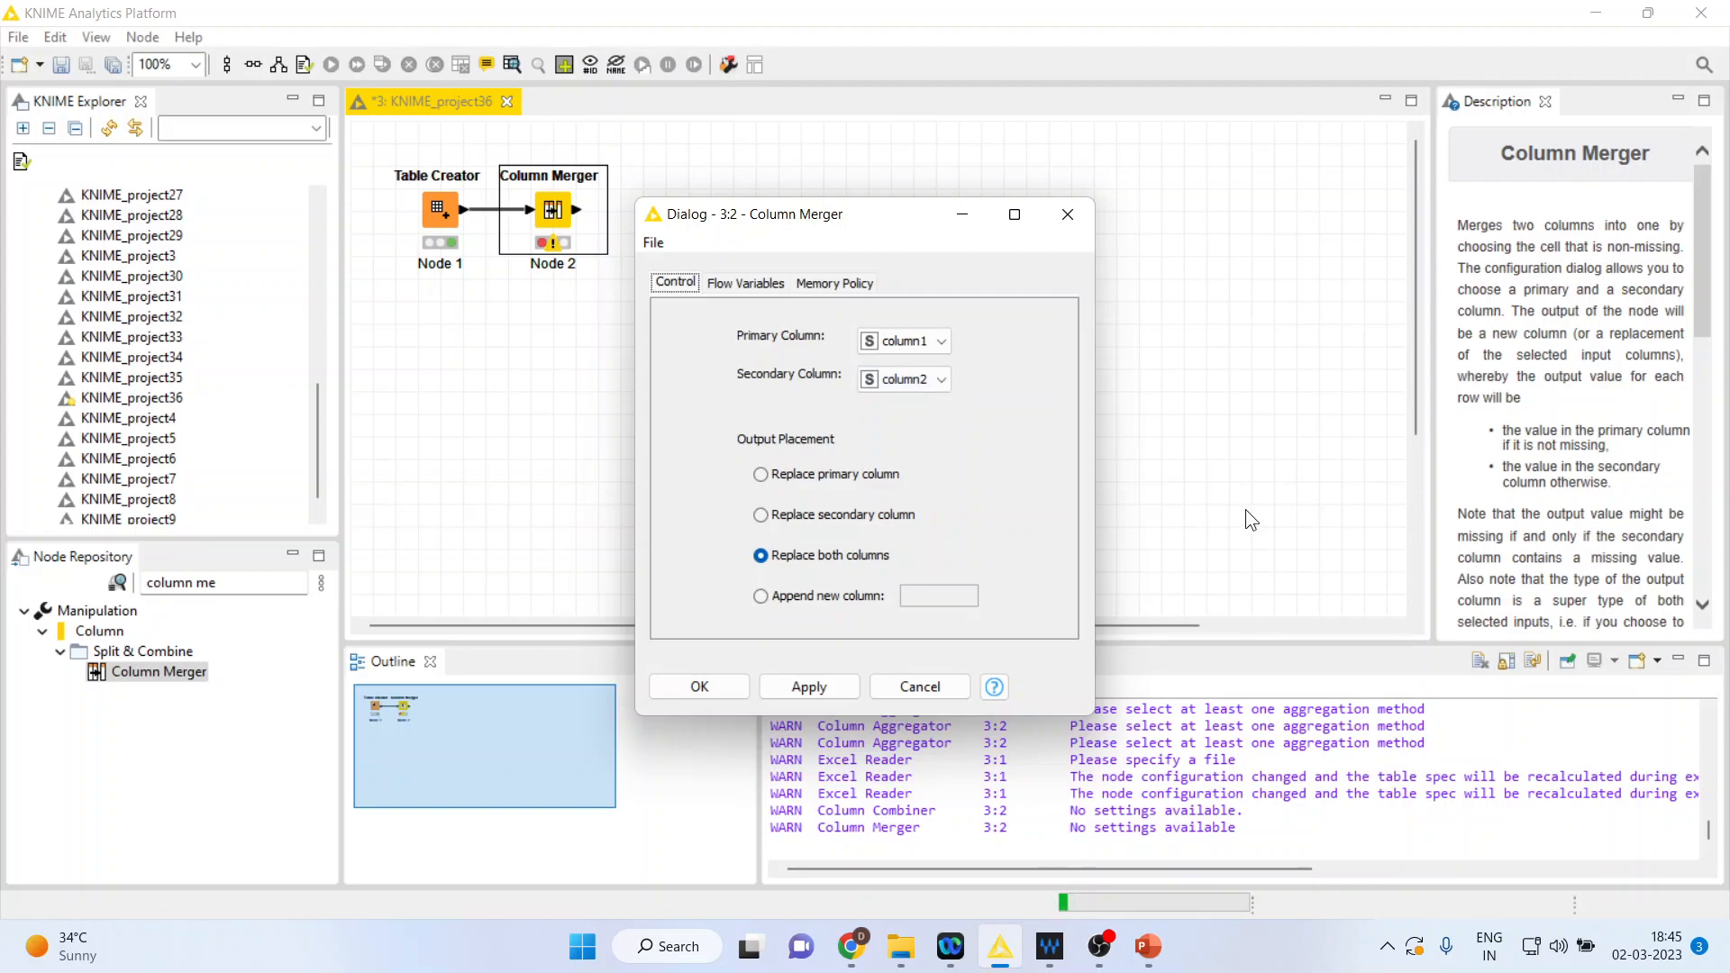
{"action": "mouse_move", "coordinate": [764, 627]}
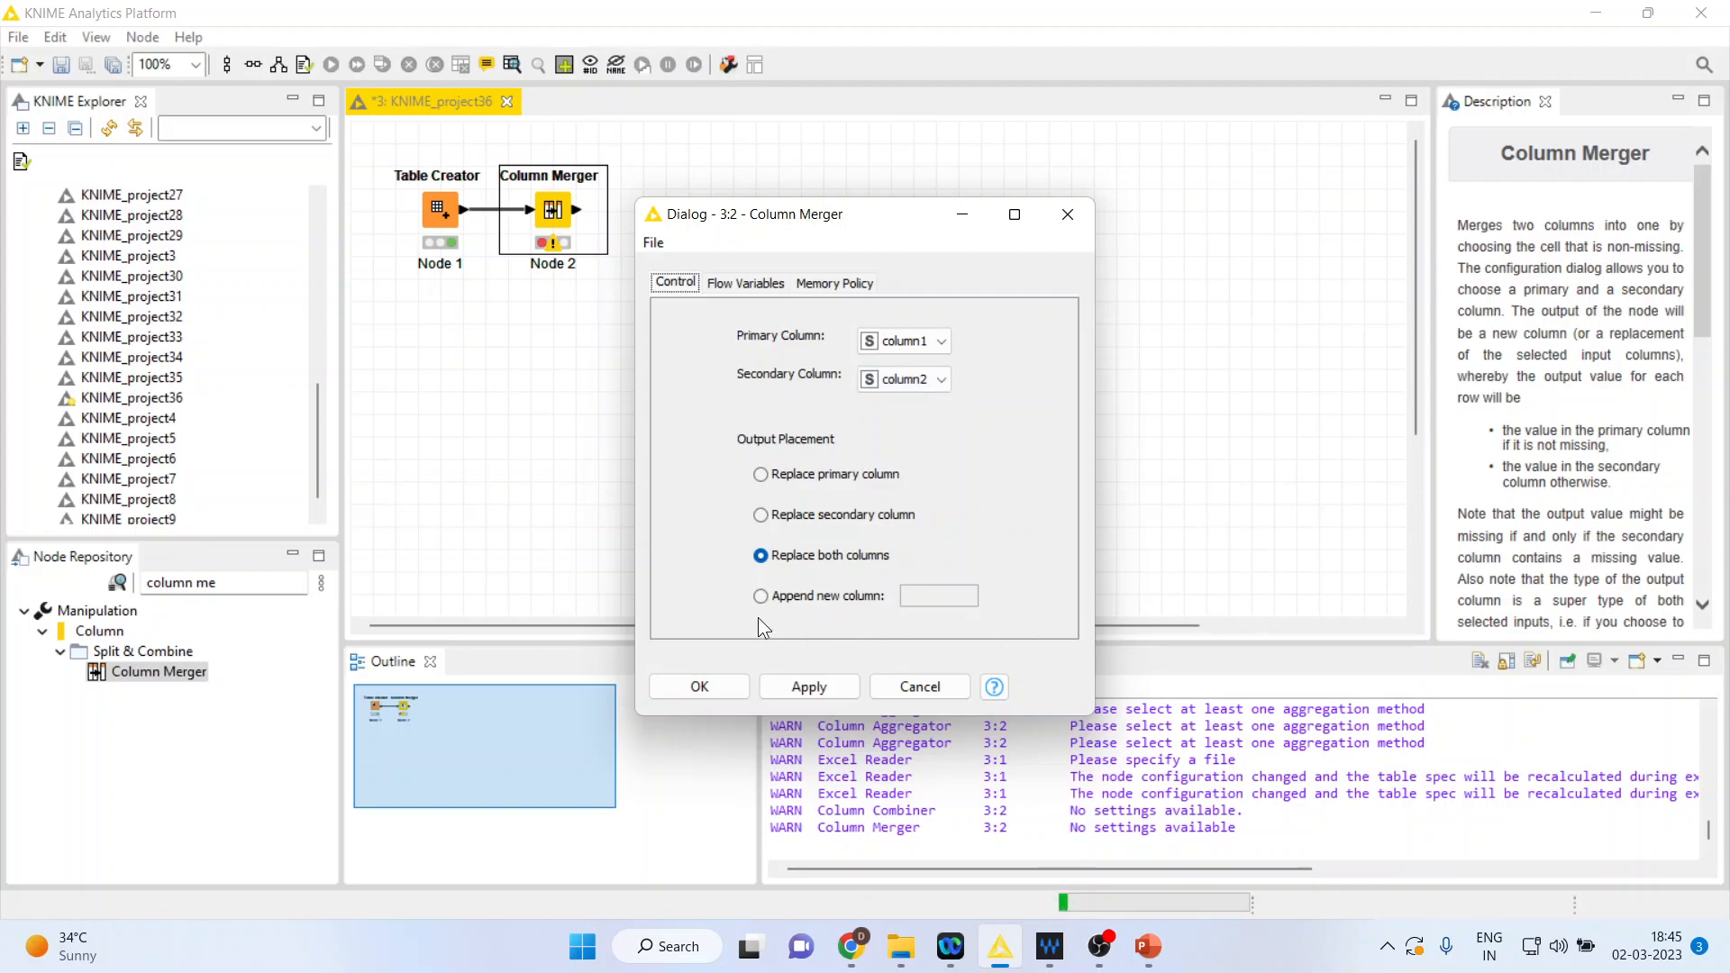
{"action": "left_click", "coordinate": [759, 597]}
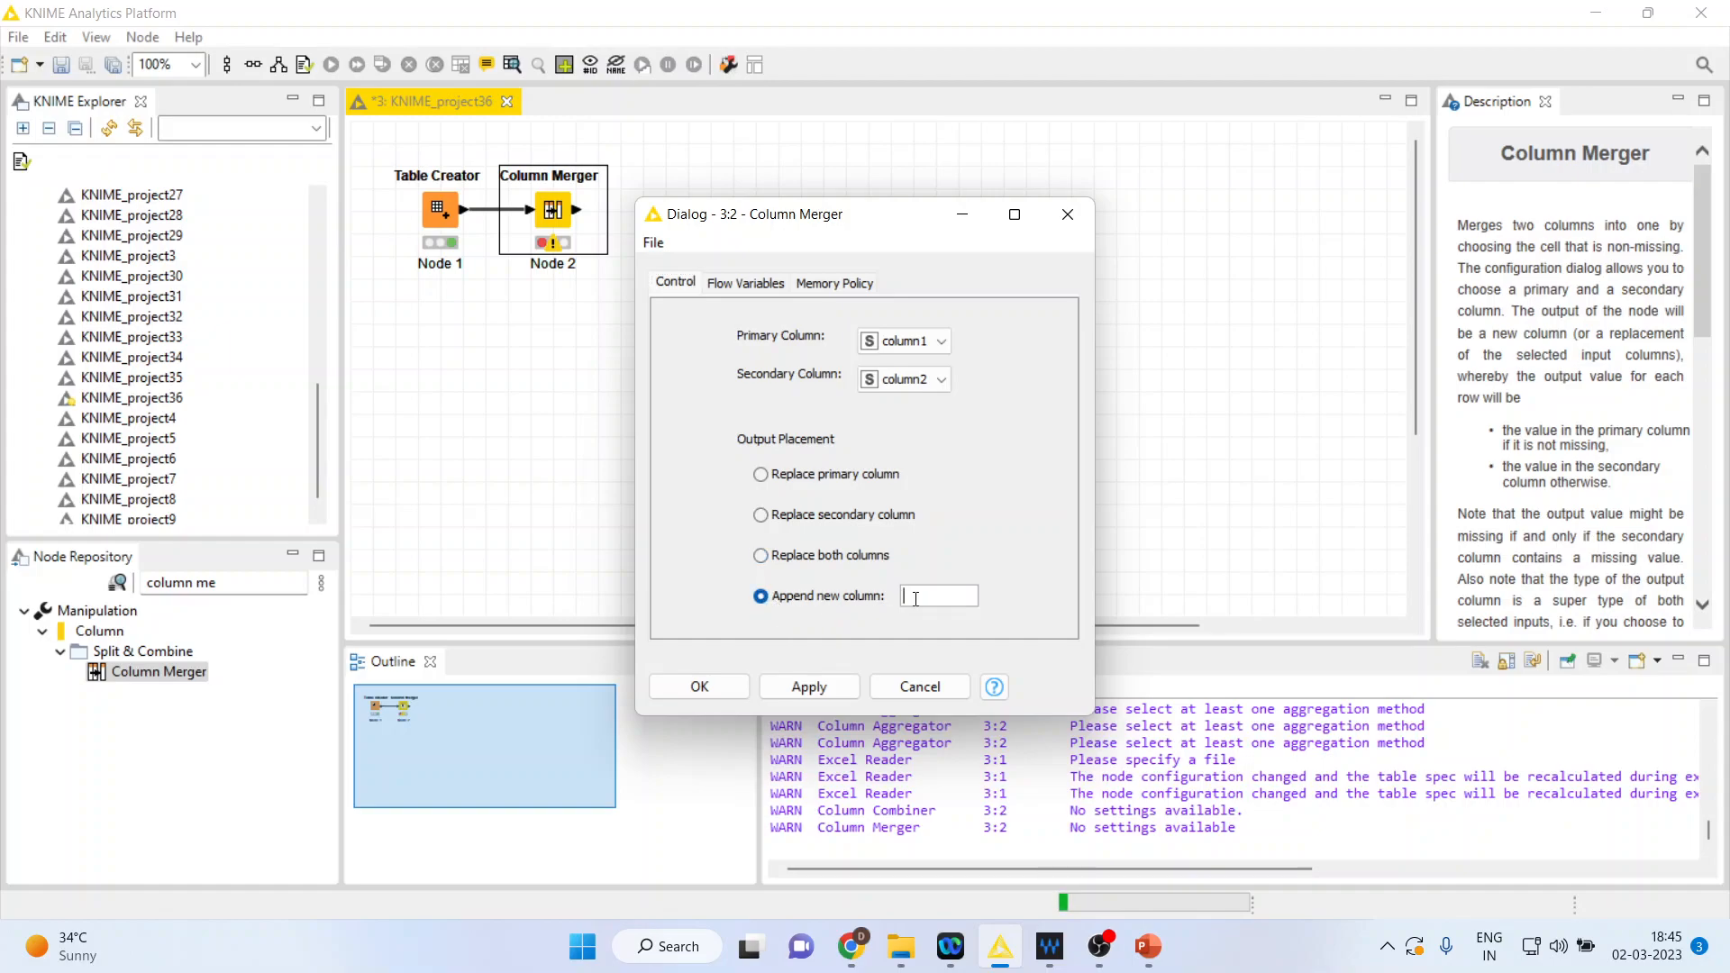
{"action": "type", "text": "column3"}
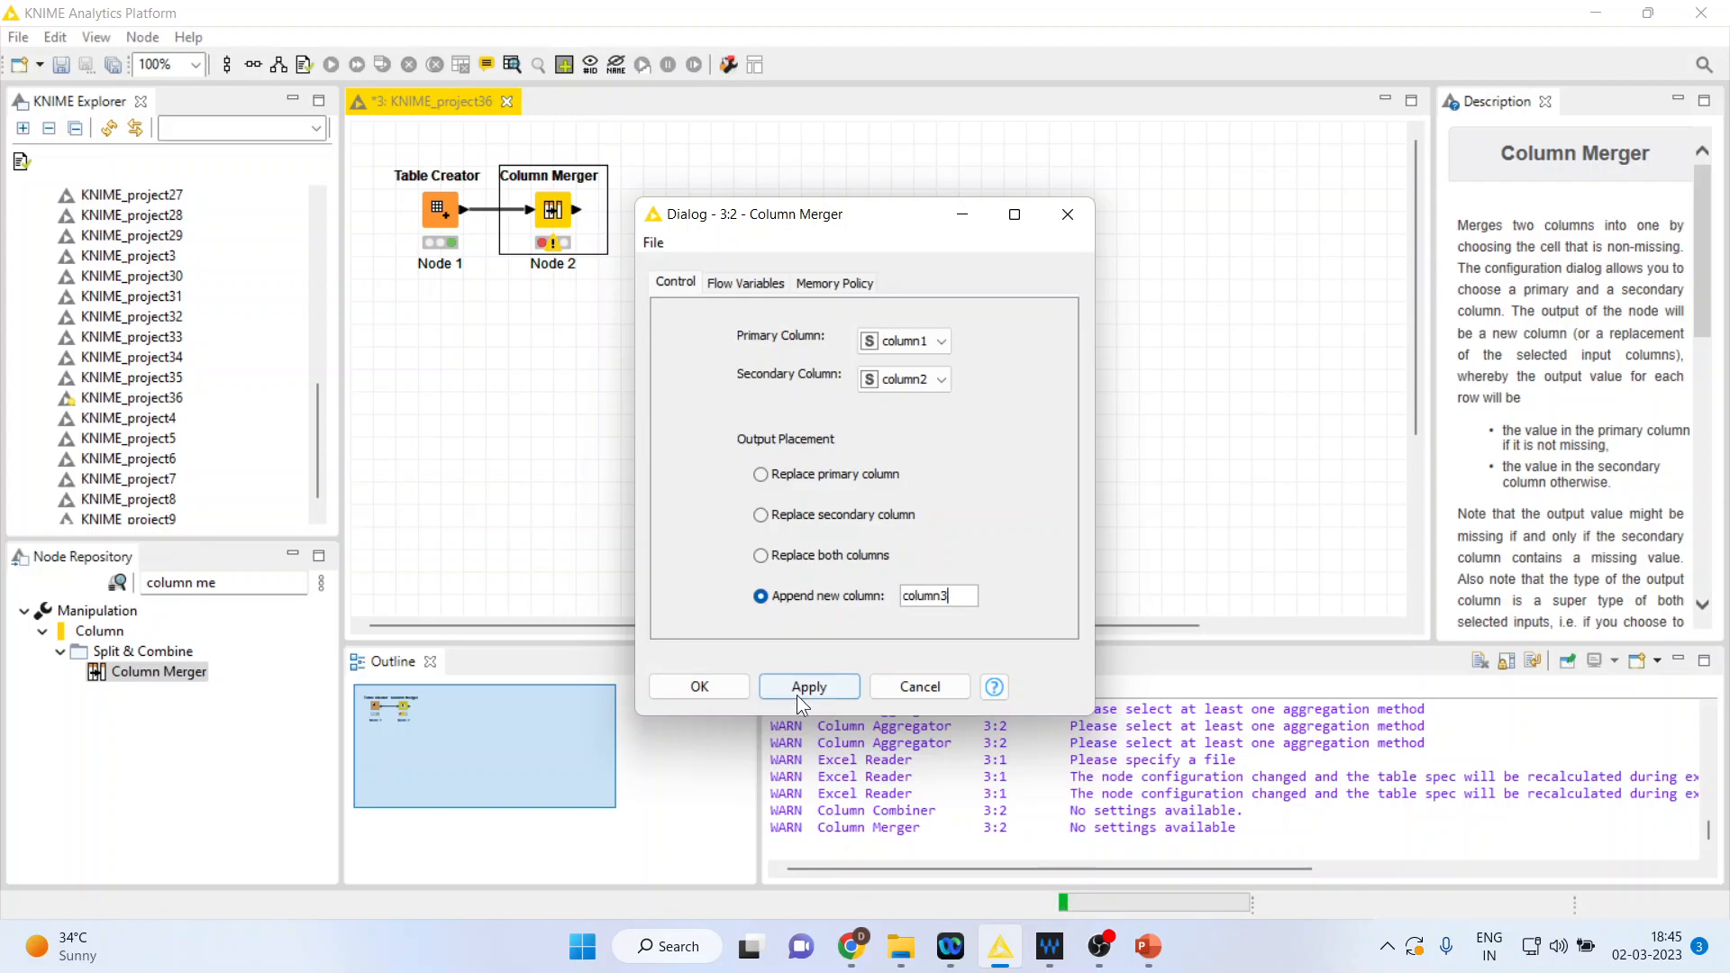
{"action": "left_click", "coordinate": [699, 687]}
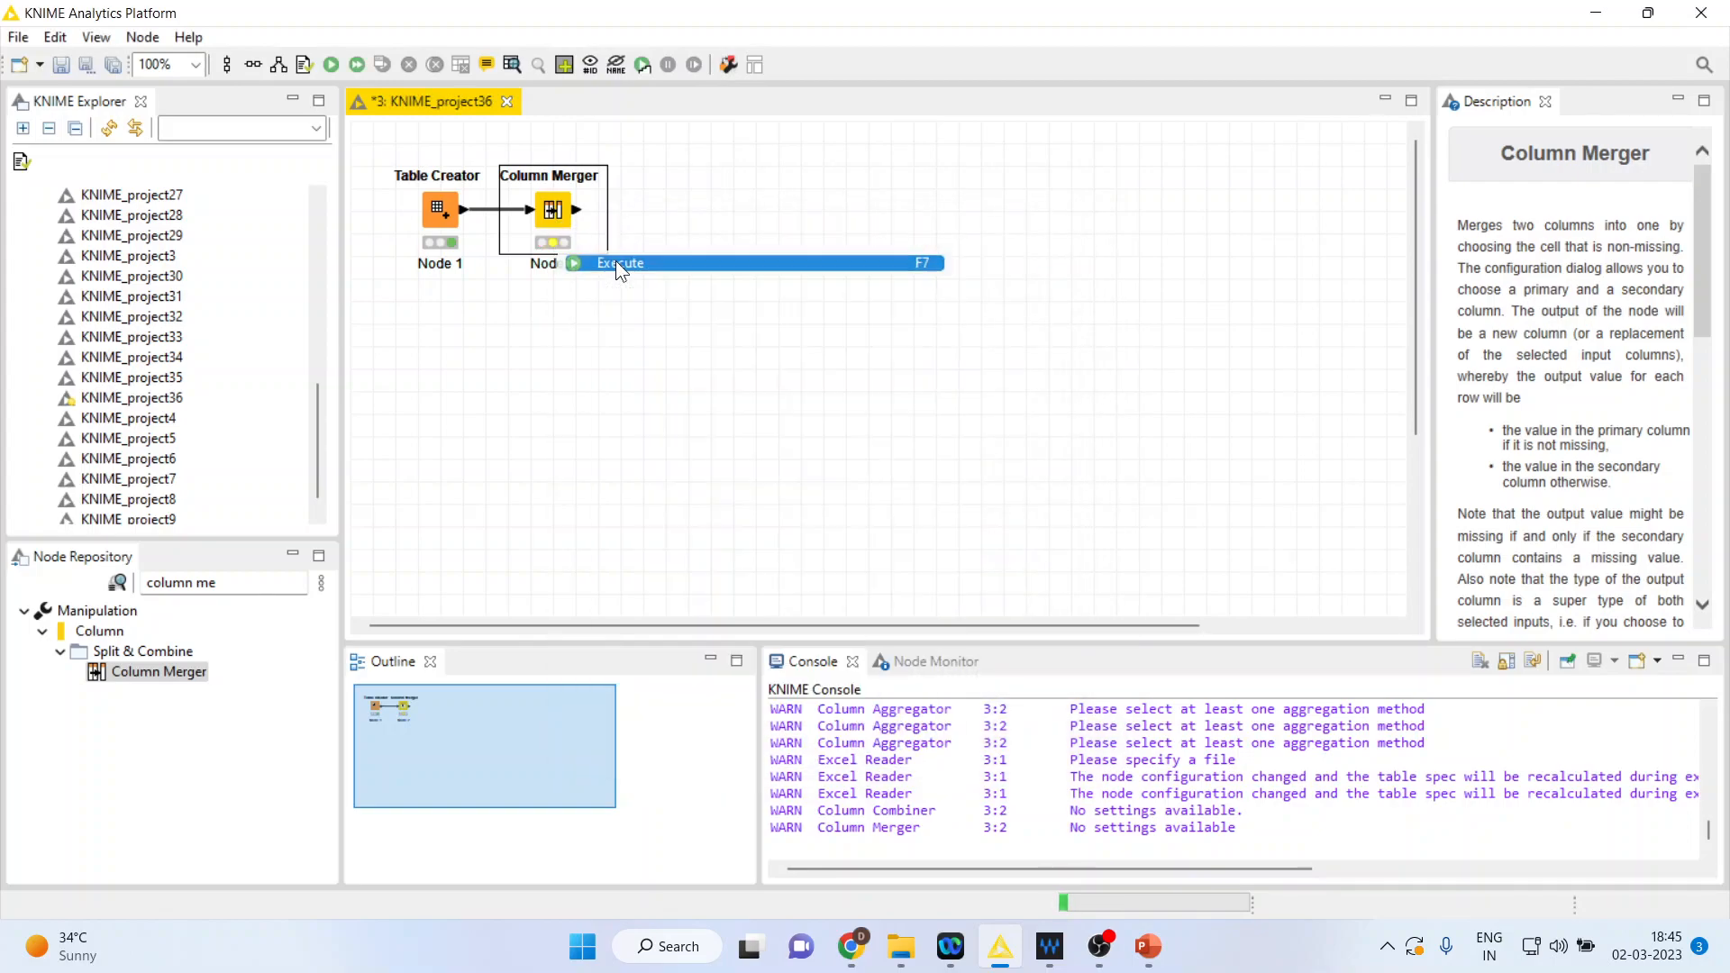
- View the Column Merger's output table with the amended column3
{"action": "right_click", "coordinate": [551, 209]}
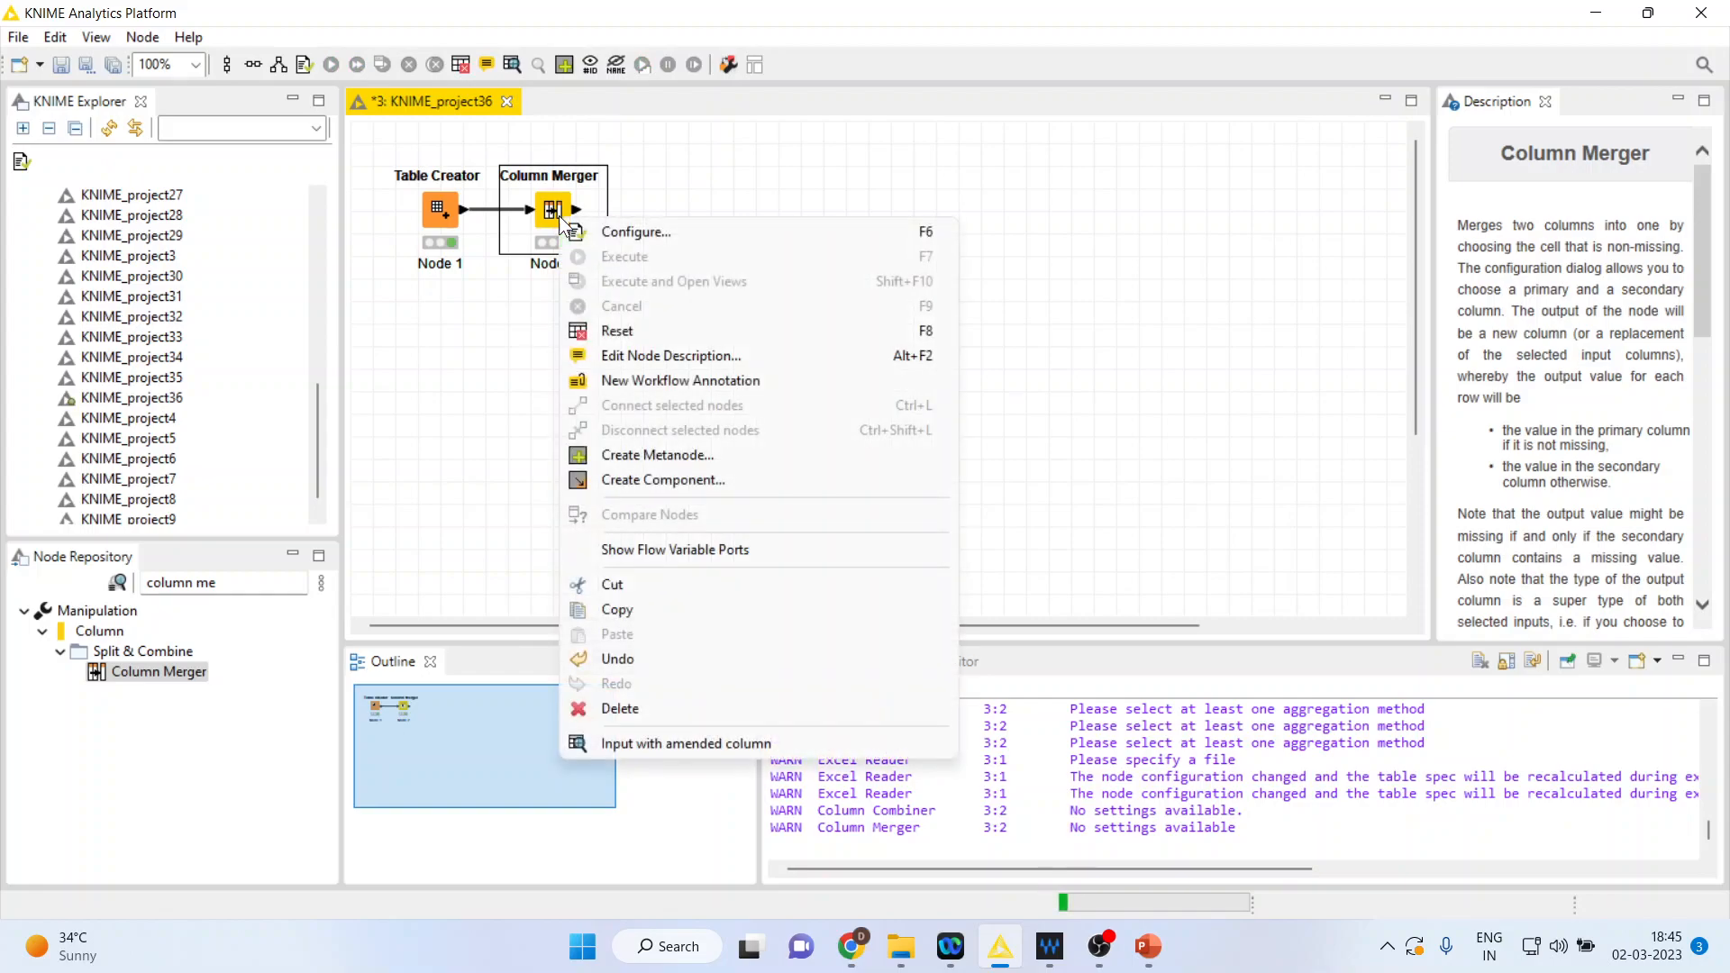
{"action": "mouse_move", "coordinate": [717, 742]}
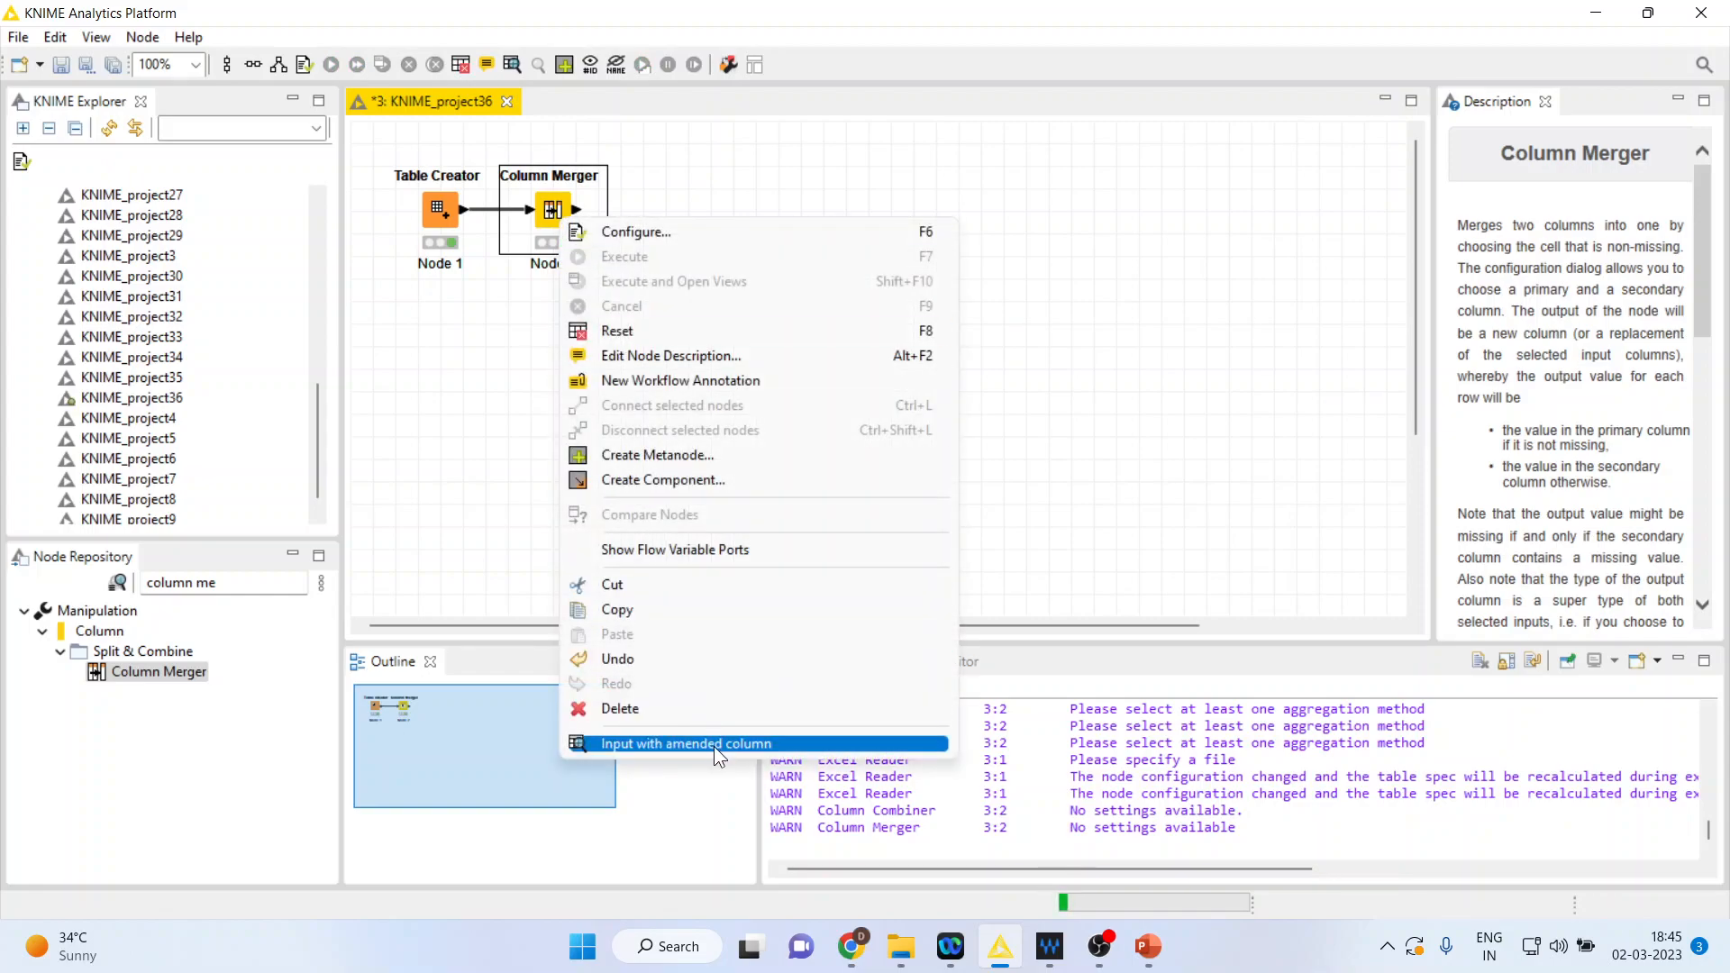
{"action": "left_click", "coordinate": [686, 743]}
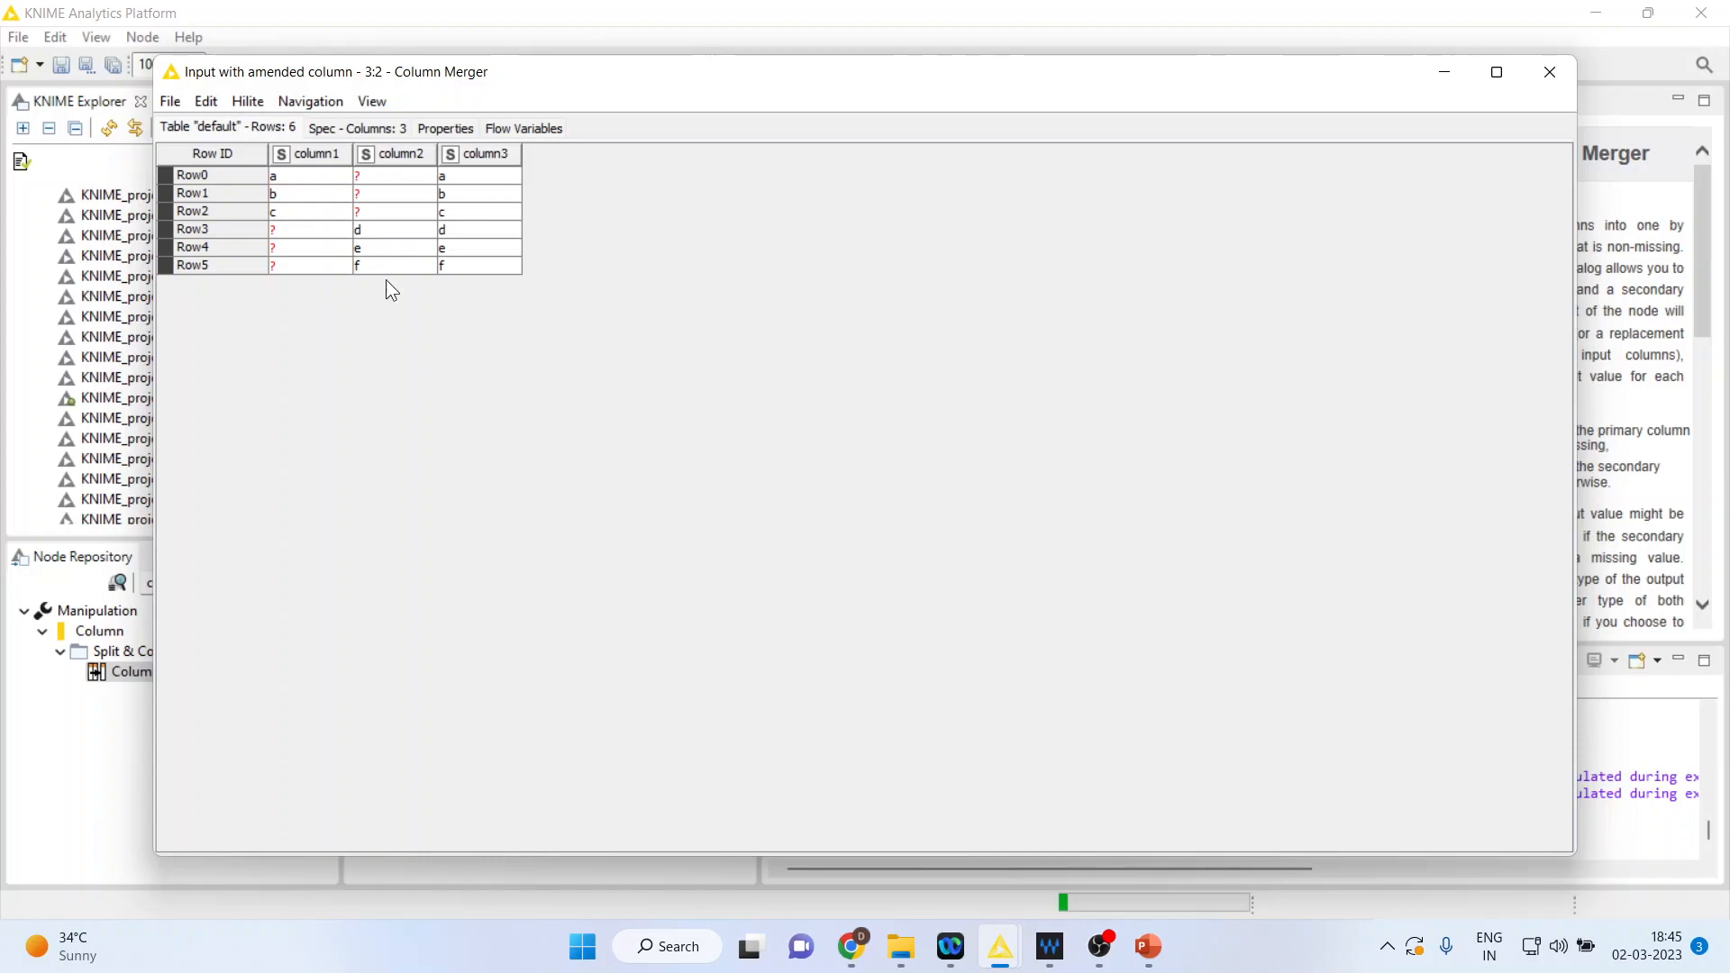
{"action": "mouse_move", "coordinate": [479, 188]}
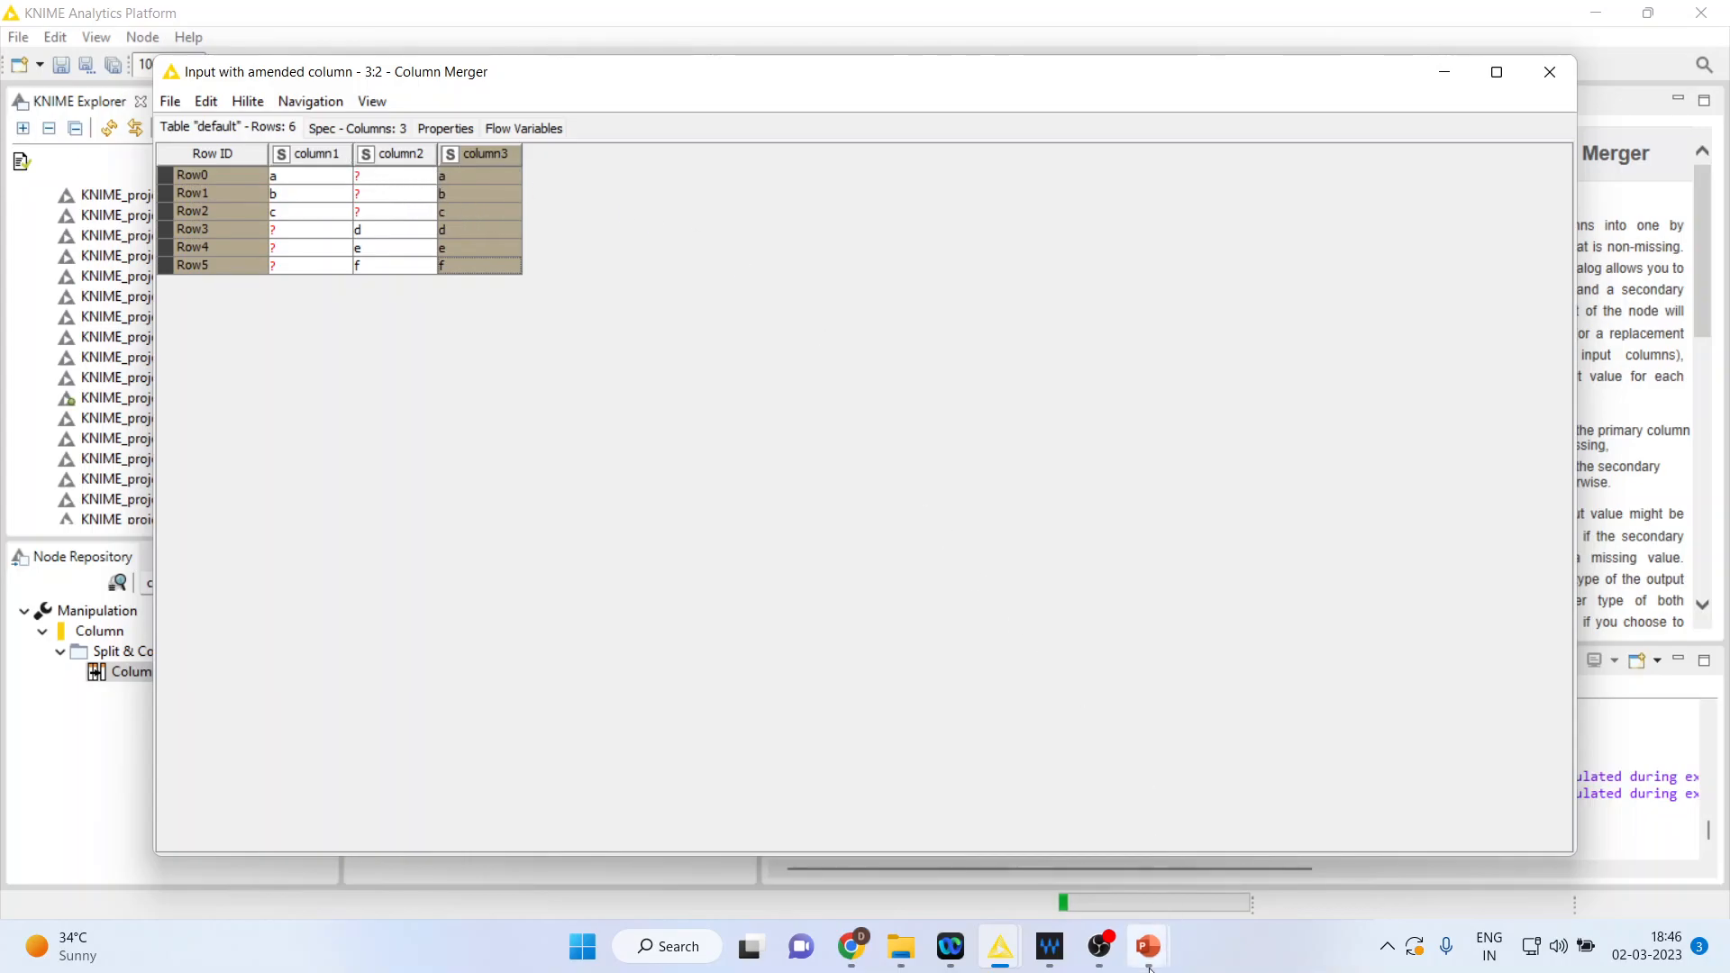
- Switch to PowerPoint and show the Thank You slide
{"action": "left_click", "coordinate": [1148, 946]}
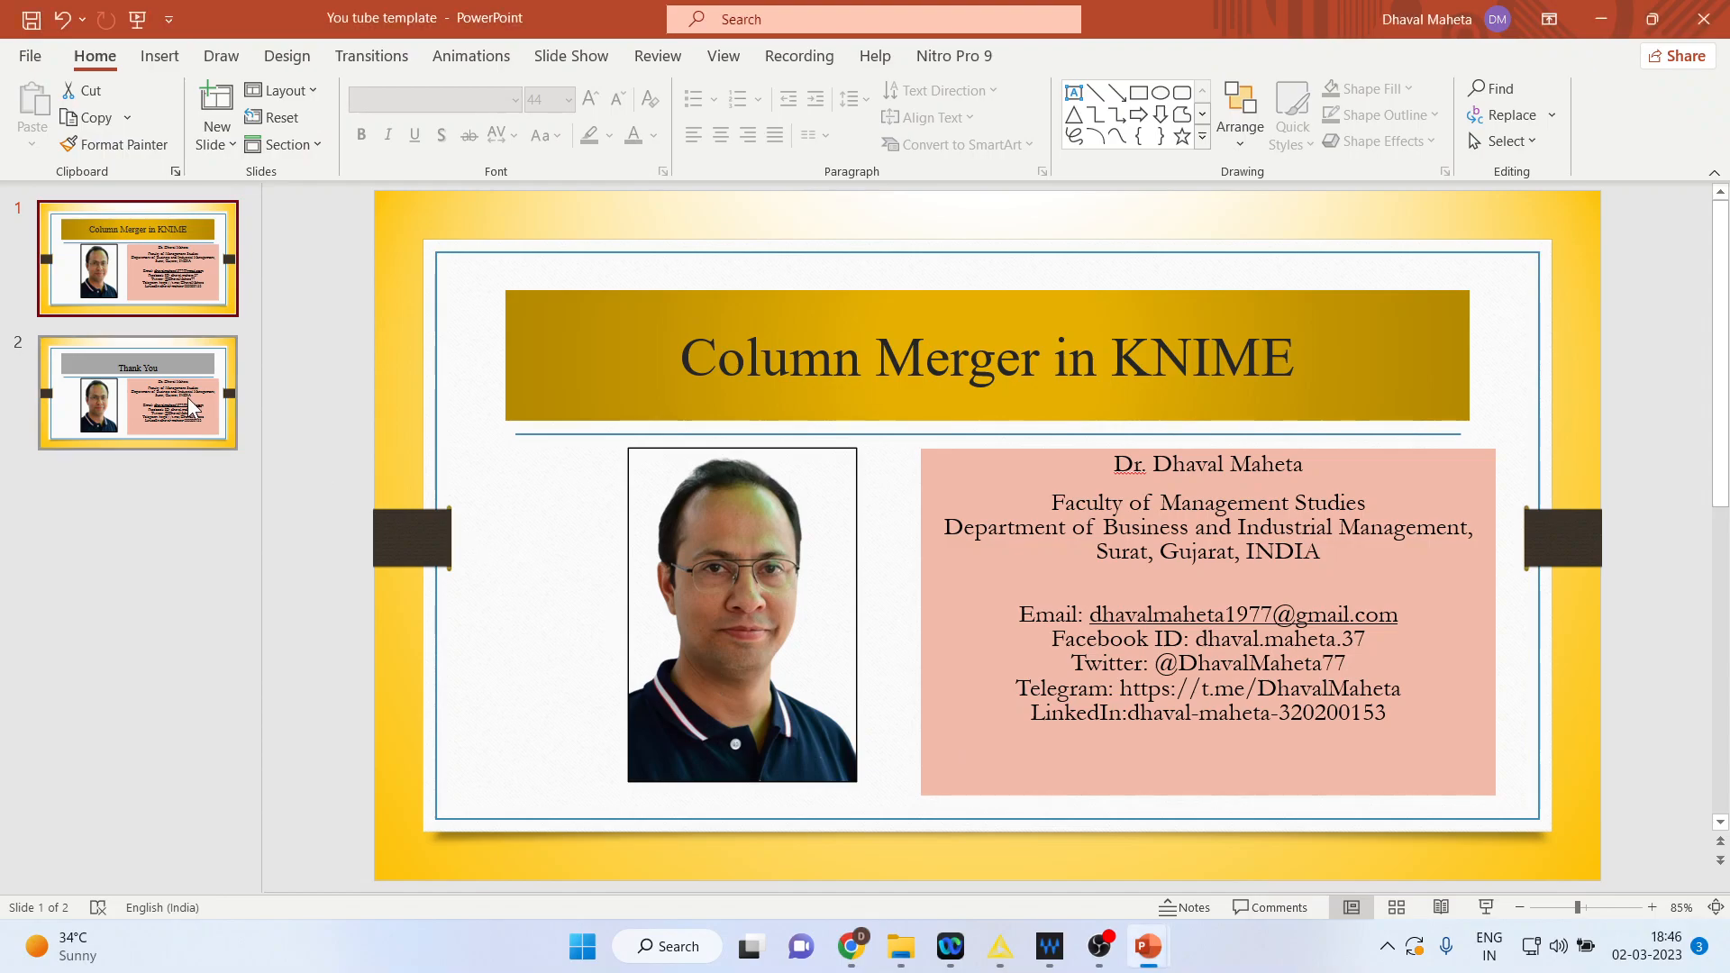
{"action": "left_click", "coordinate": [137, 391]}
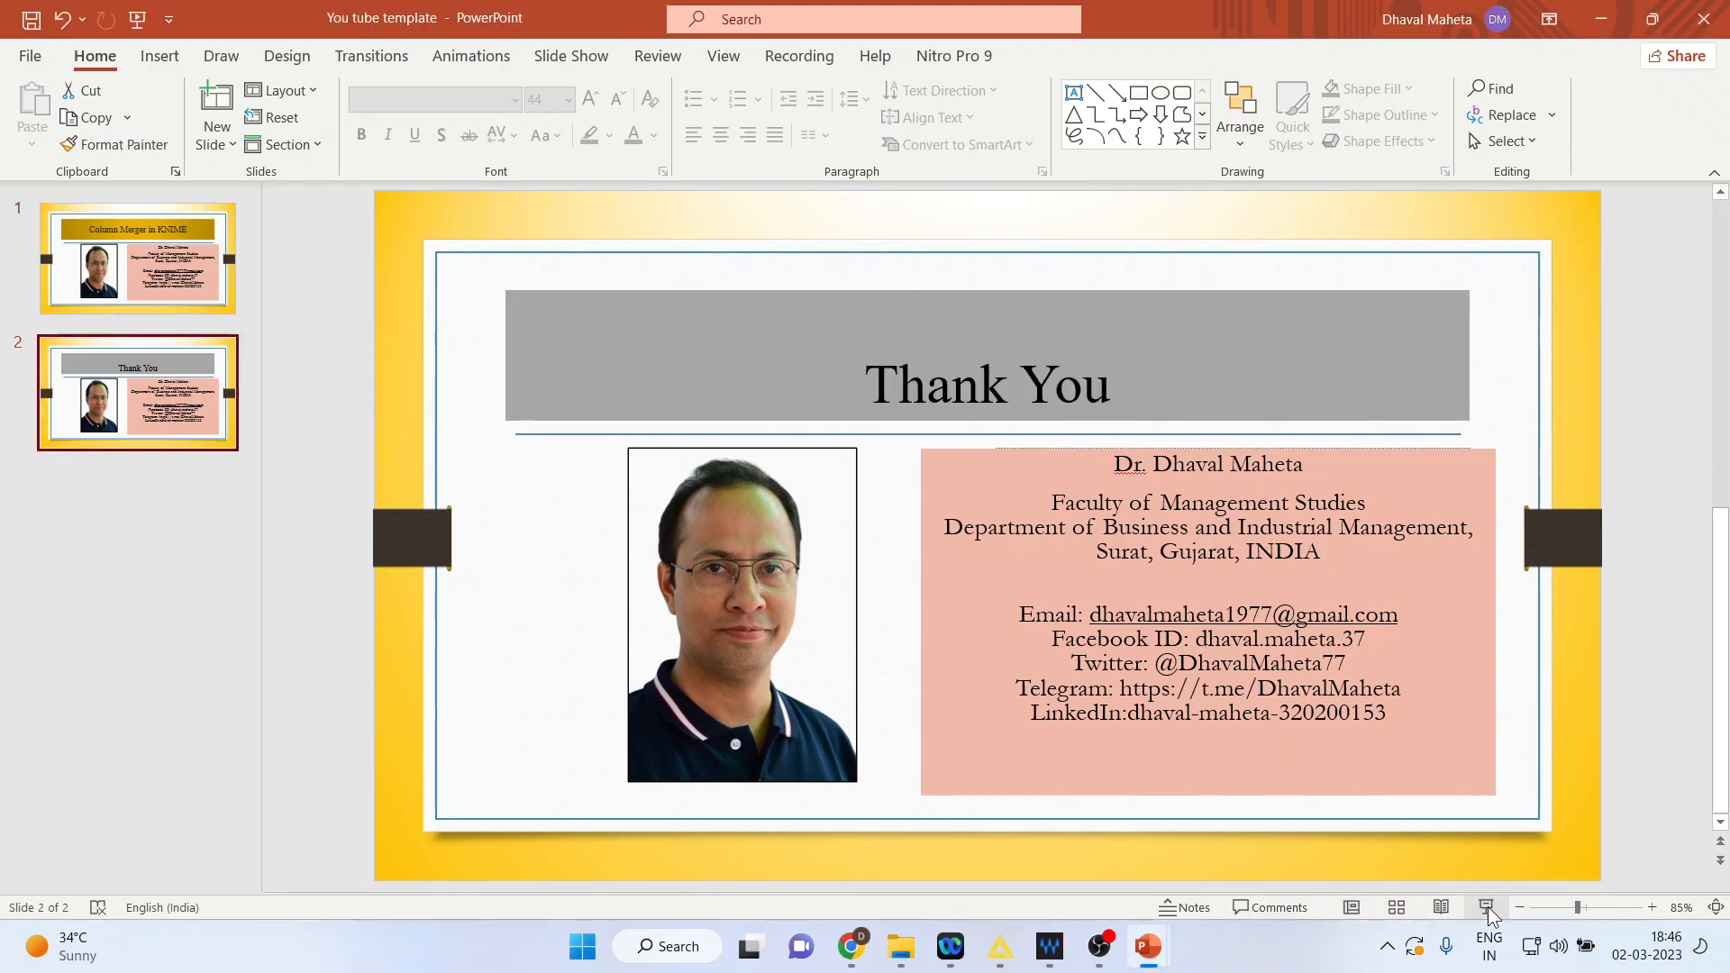